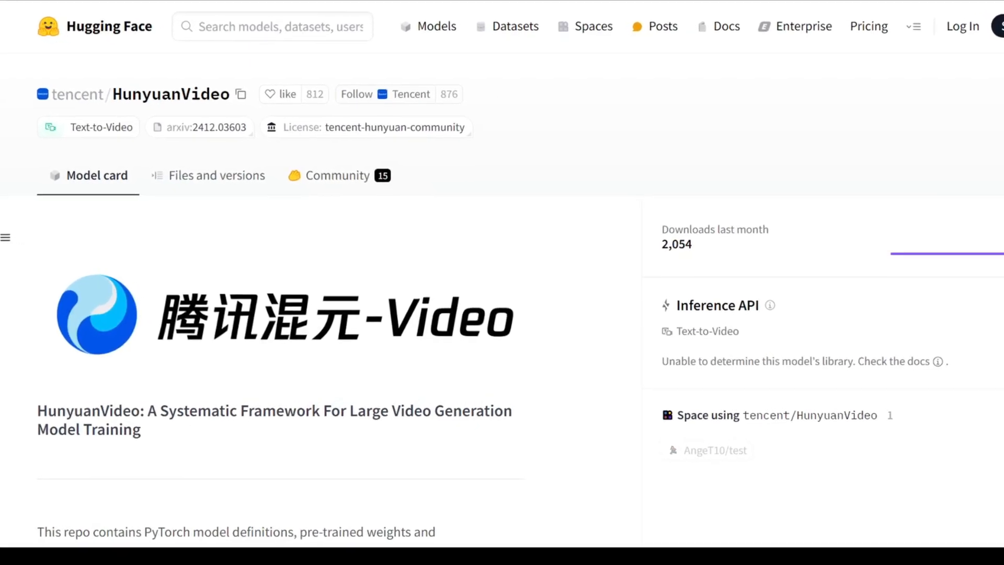
# Scroll the HunyuanVideo README to the Comparisons section and its results table.
pyautogui.scroll(-3)
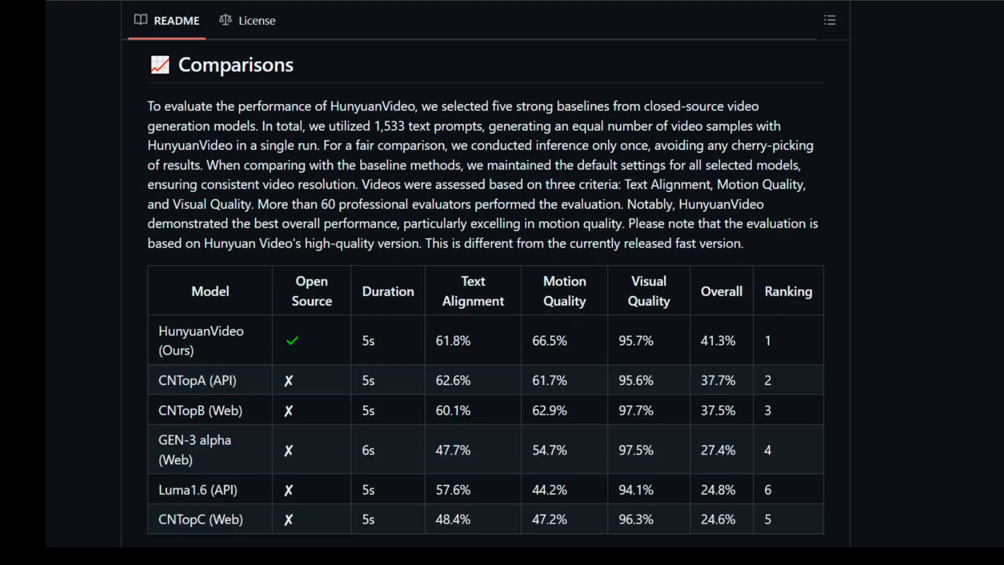
pyautogui.scroll(-3)
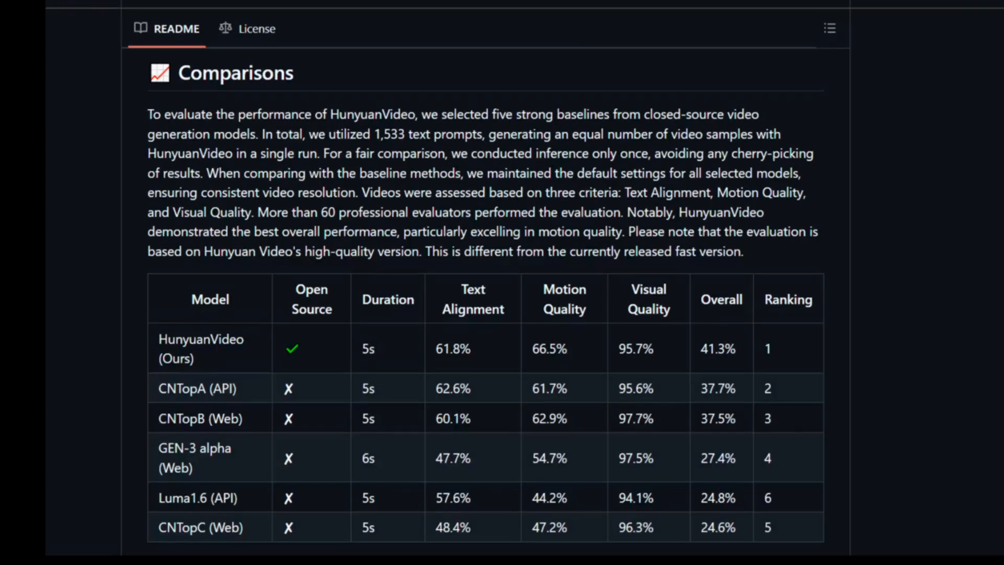
pyautogui.scroll(3)
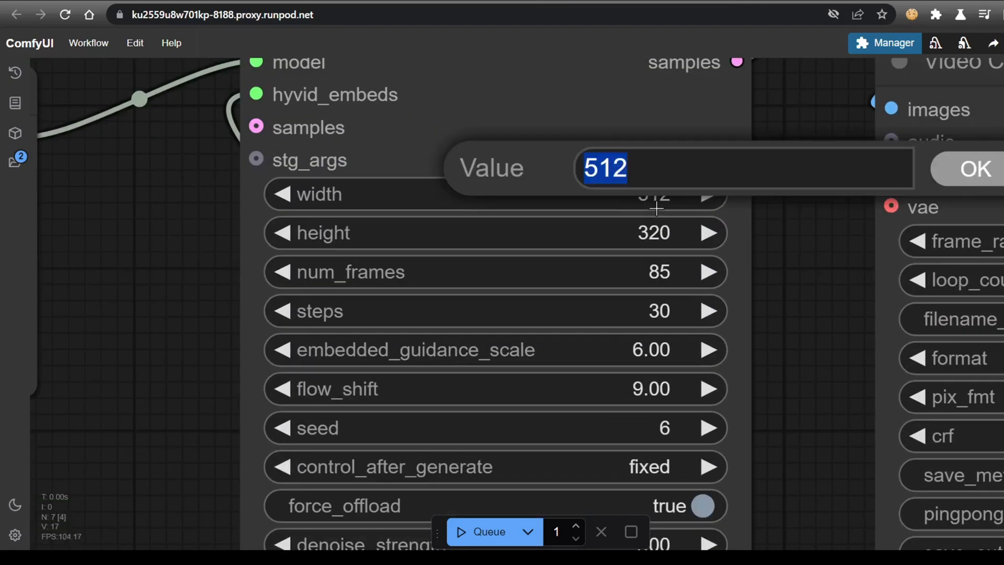
# Enter a new width value starting with 7 in the sampler node and confirm it.
pyautogui.write('7')
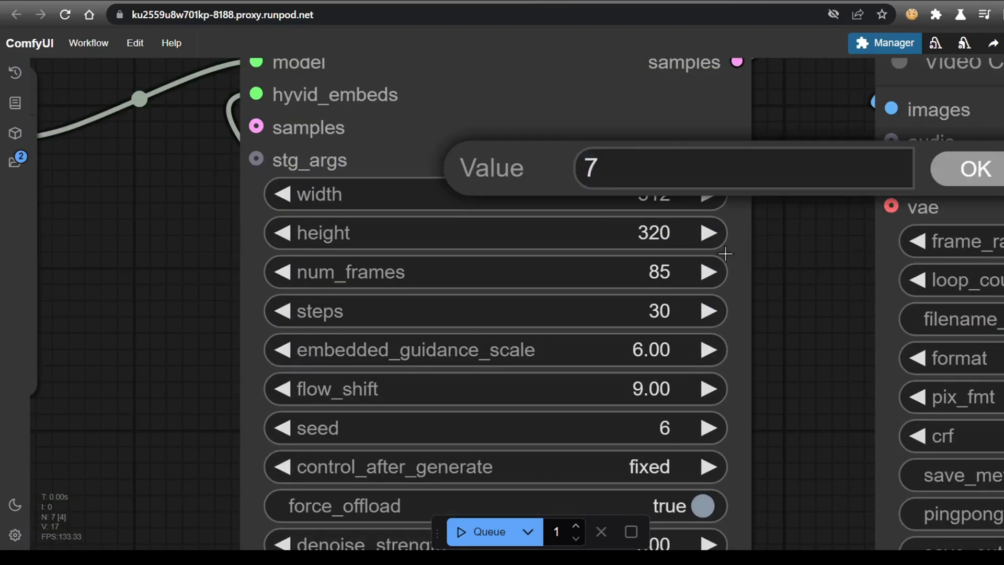
pyautogui.click(973, 169)
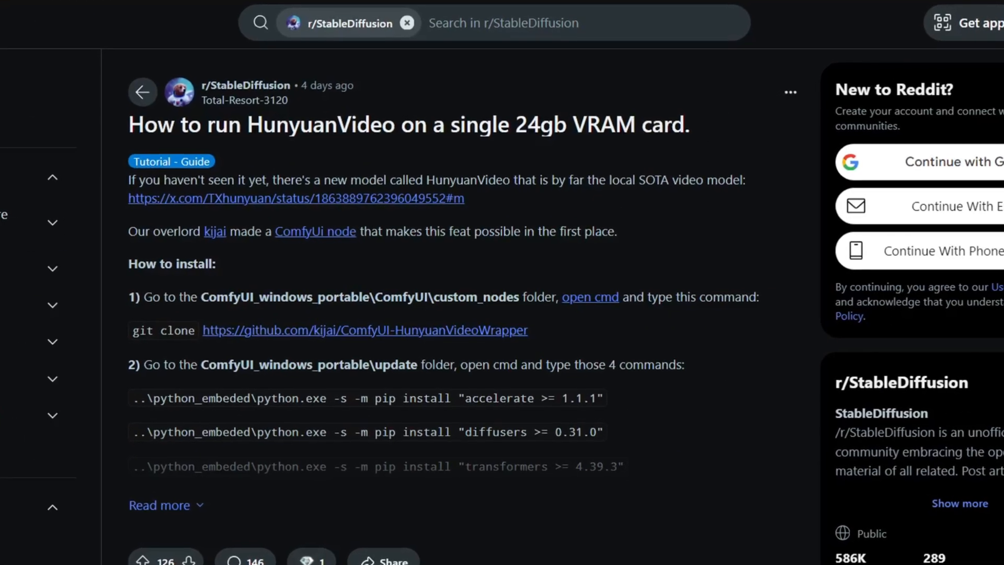
# Browse the RunPod Deploy GPU cards down to the NVIDIA Previous Gen section with the A40.
pyautogui.scroll(-3)
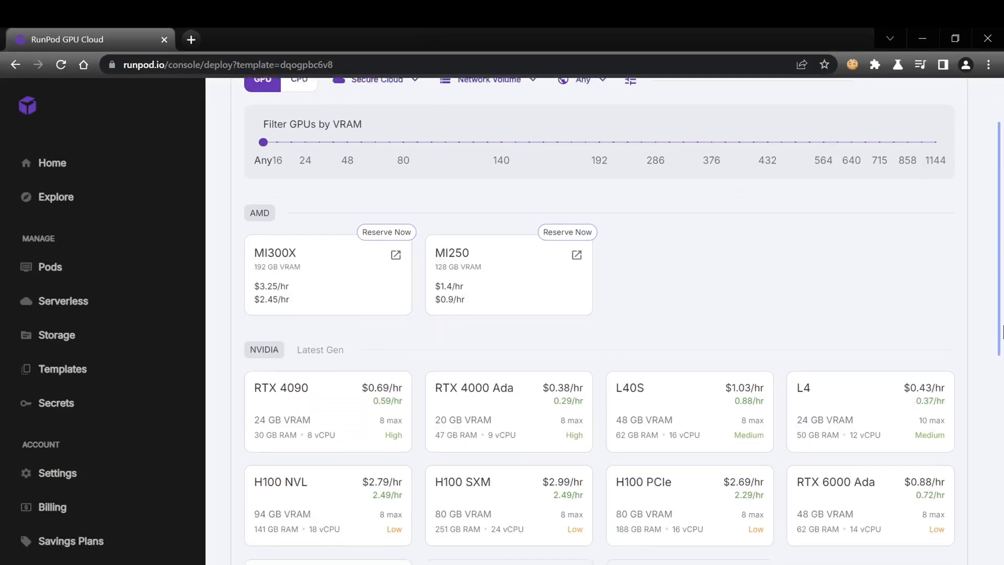
pyautogui.scroll(-3)
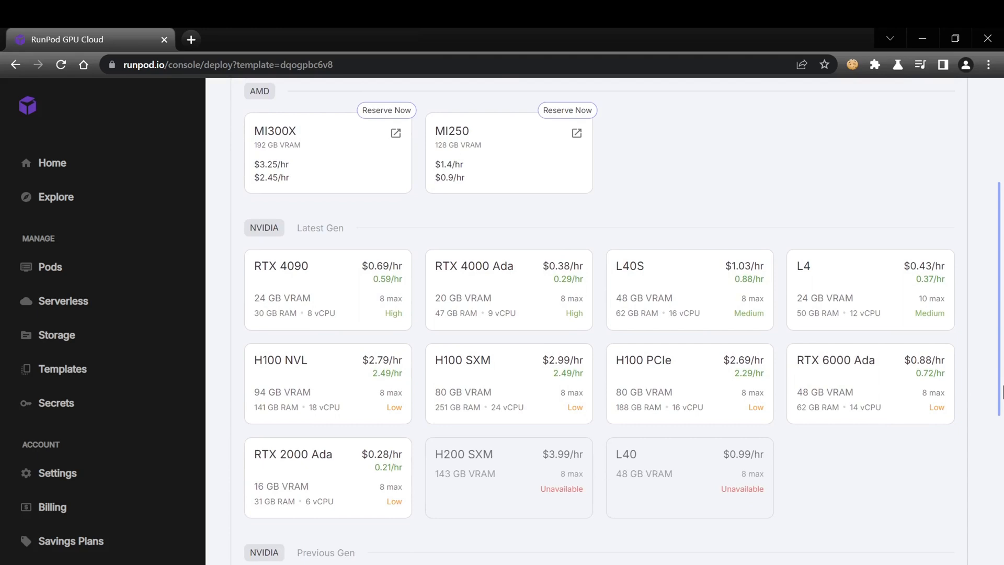
pyautogui.scroll(-3)
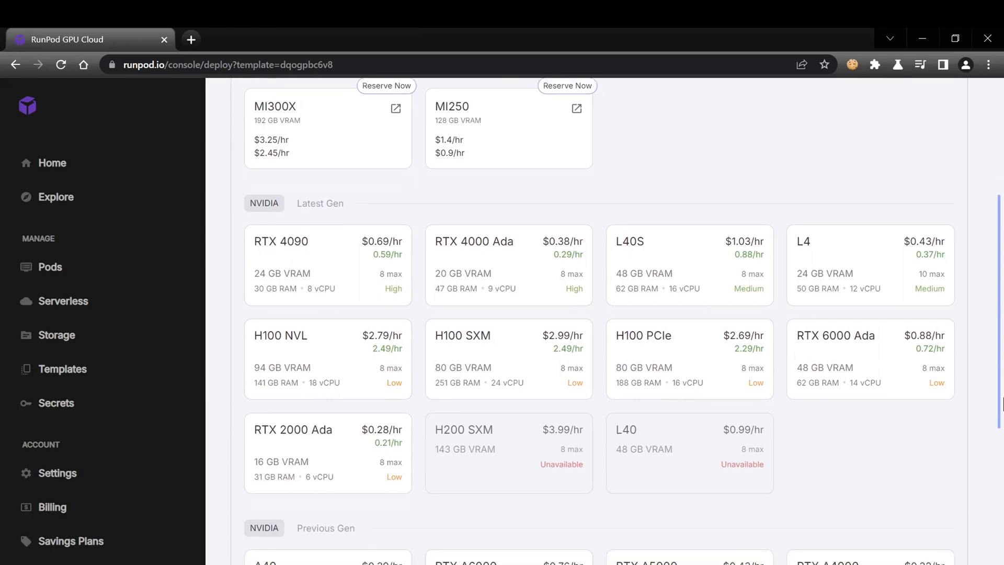
pyautogui.scroll(-3)
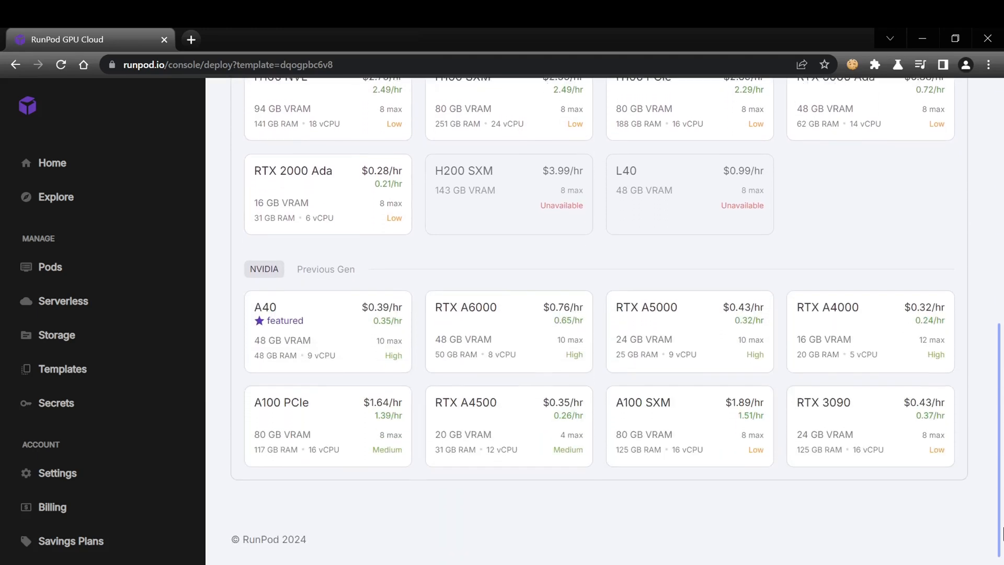
pyautogui.scroll(-3)
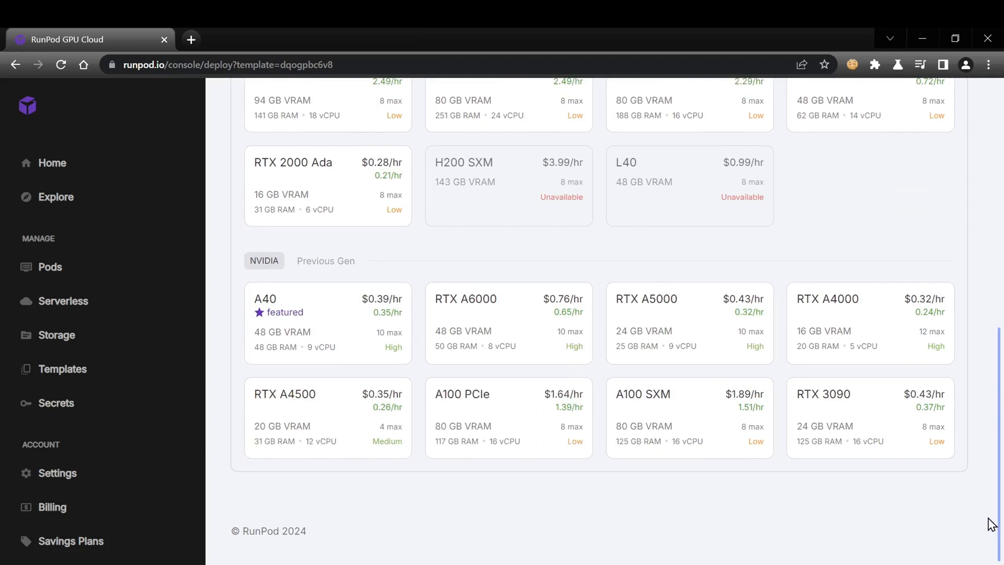
pyautogui.scroll(3)
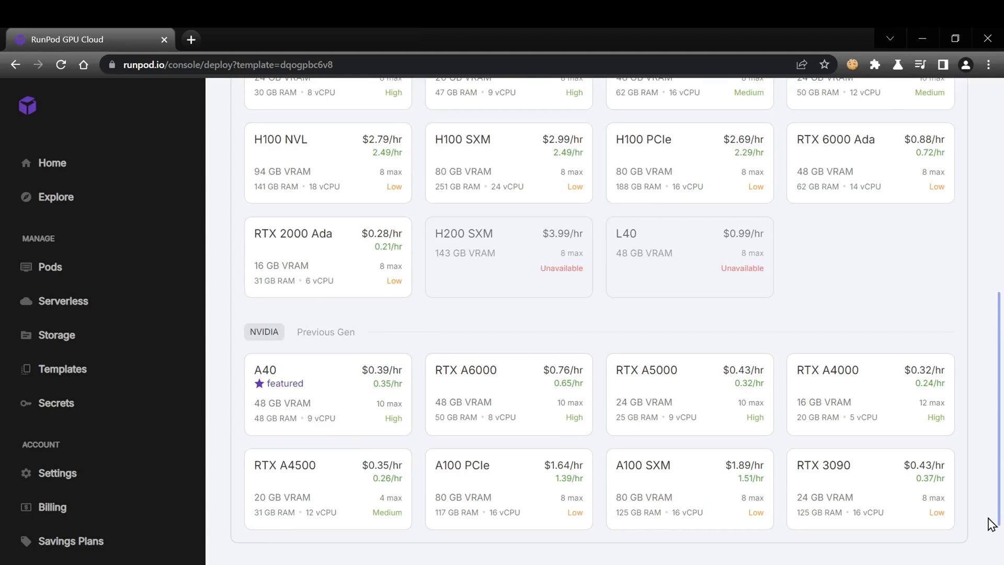
pyautogui.moveTo(959, 524)
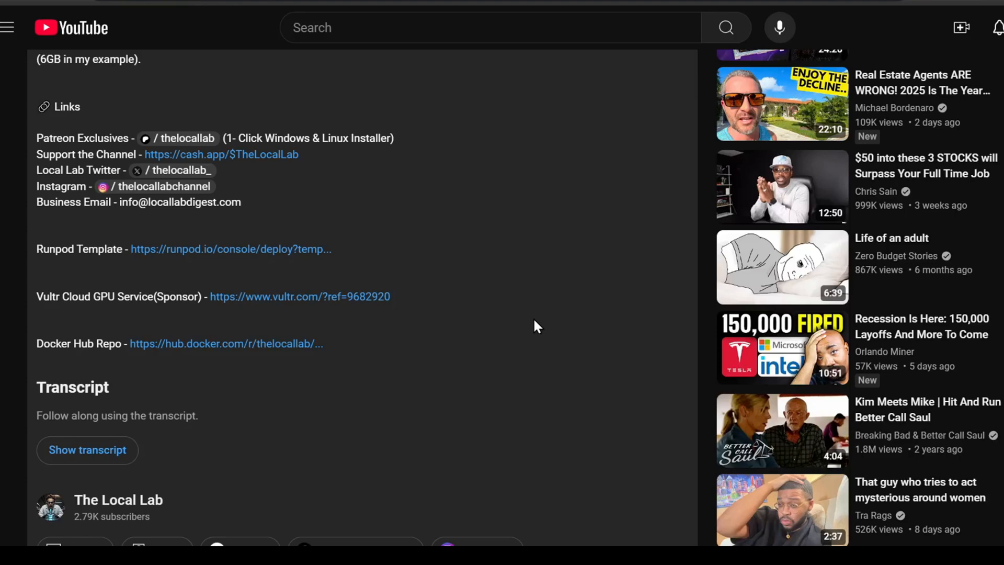
pyautogui.moveTo(255, 259)
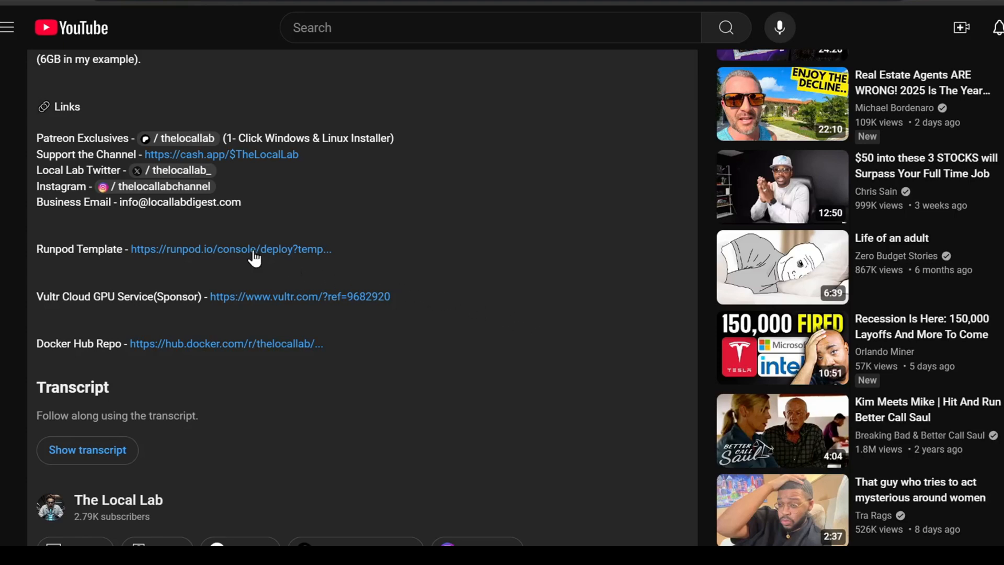
# Follow the Runpod Template link from the YouTube description and browse its GPU cards to the A40.
pyautogui.click(230, 249)
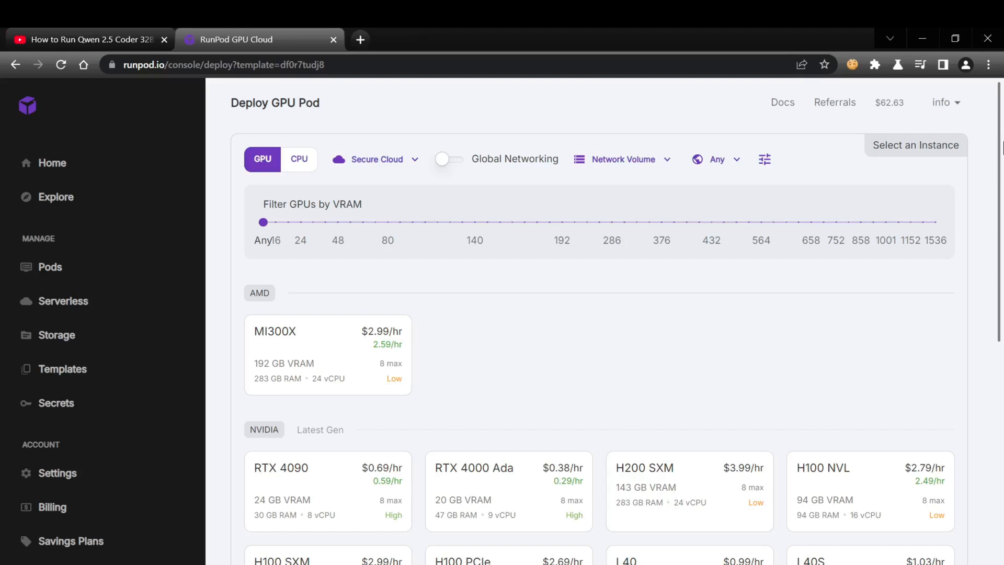
pyautogui.scroll(-3)
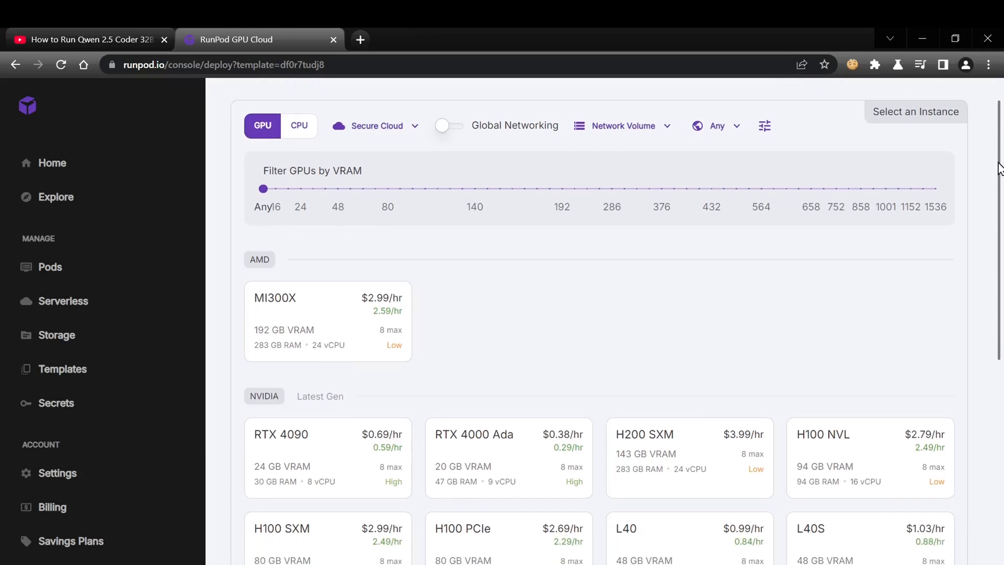
pyautogui.scroll(-3)
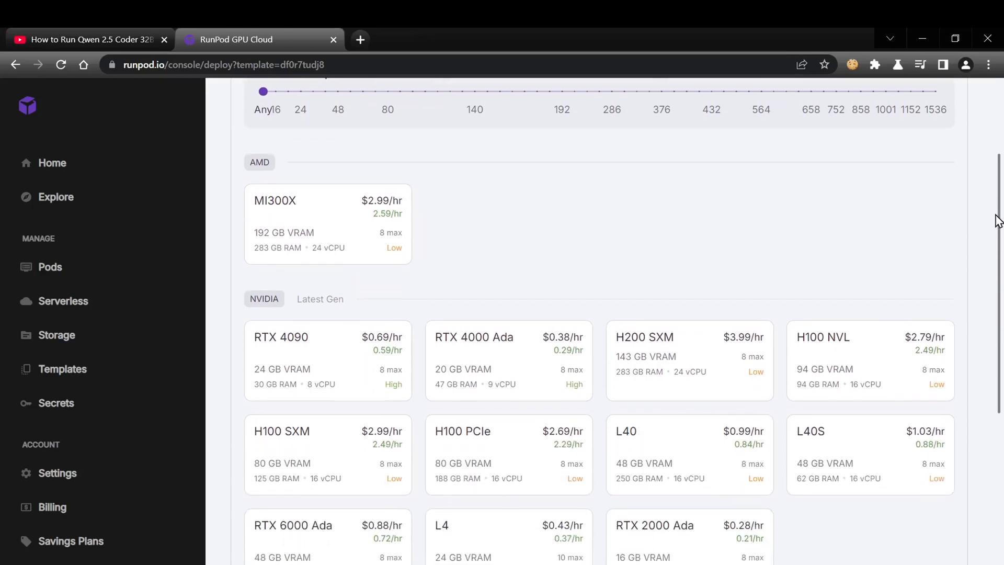
pyautogui.scroll(-3)
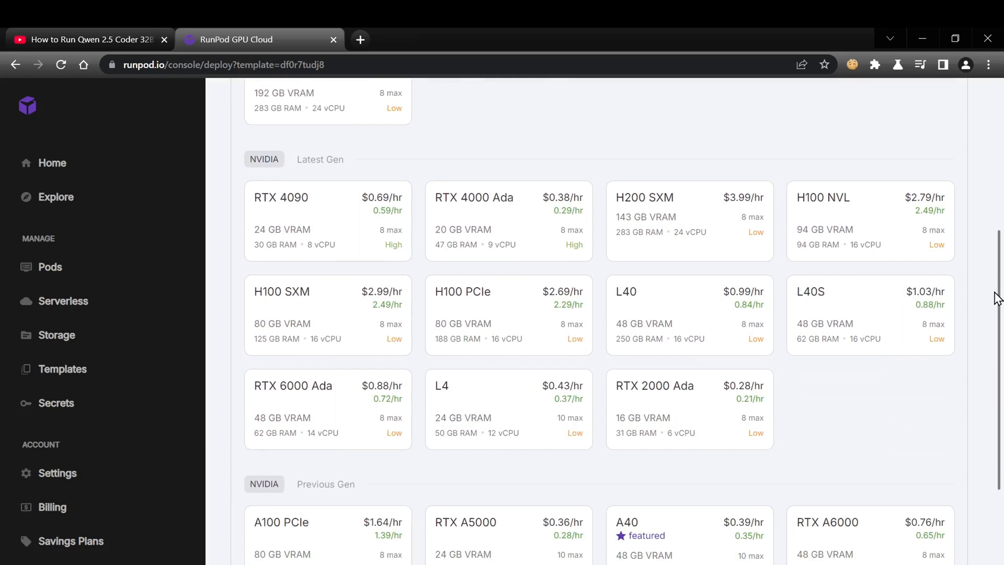
pyautogui.scroll(-3)
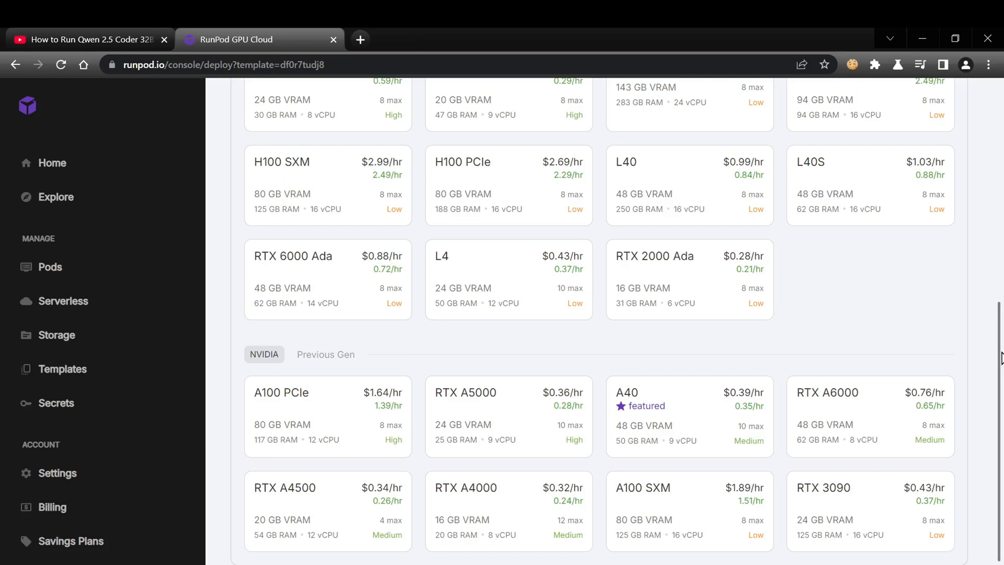
pyautogui.scroll(3)
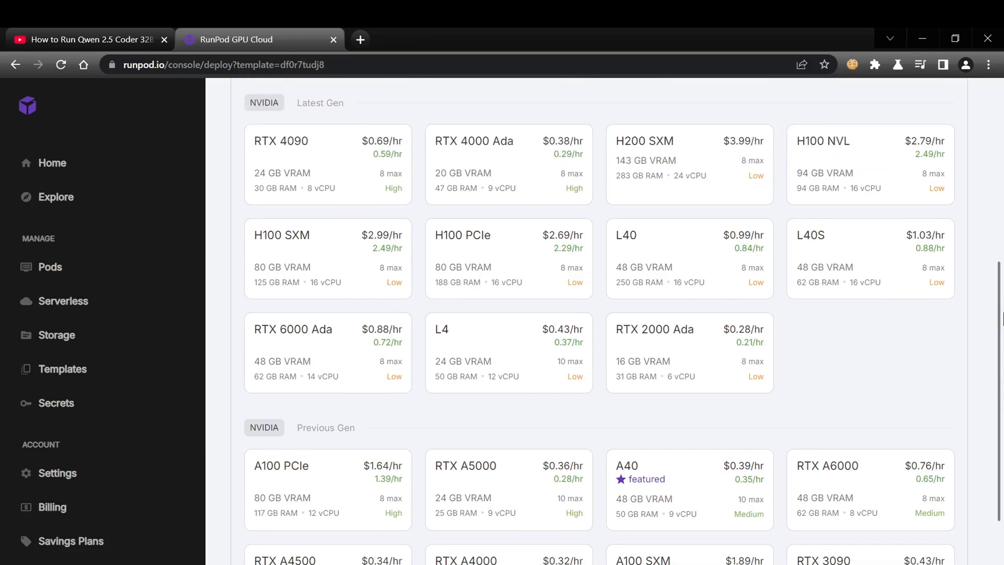
pyautogui.scroll(-3)
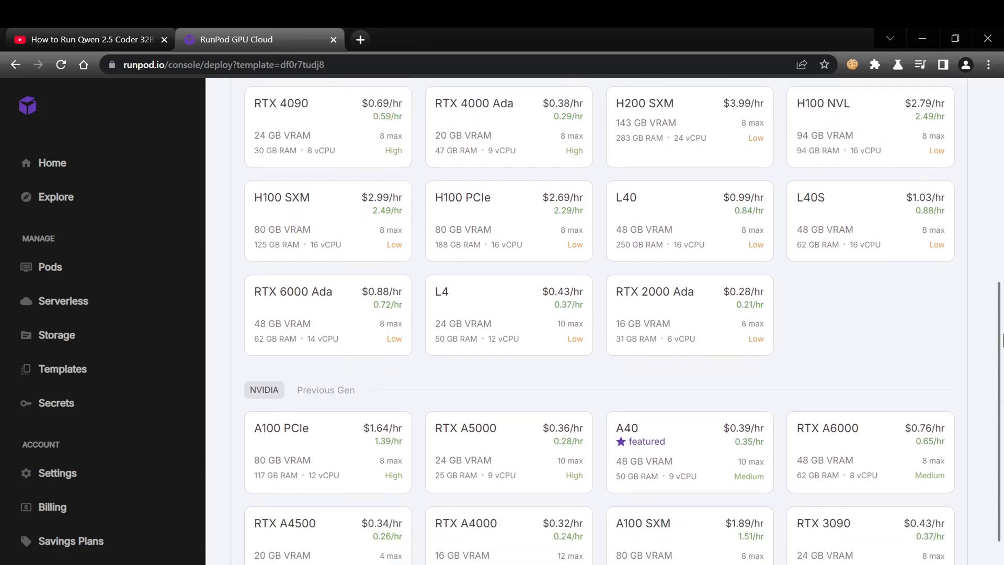
pyautogui.scroll(-3)
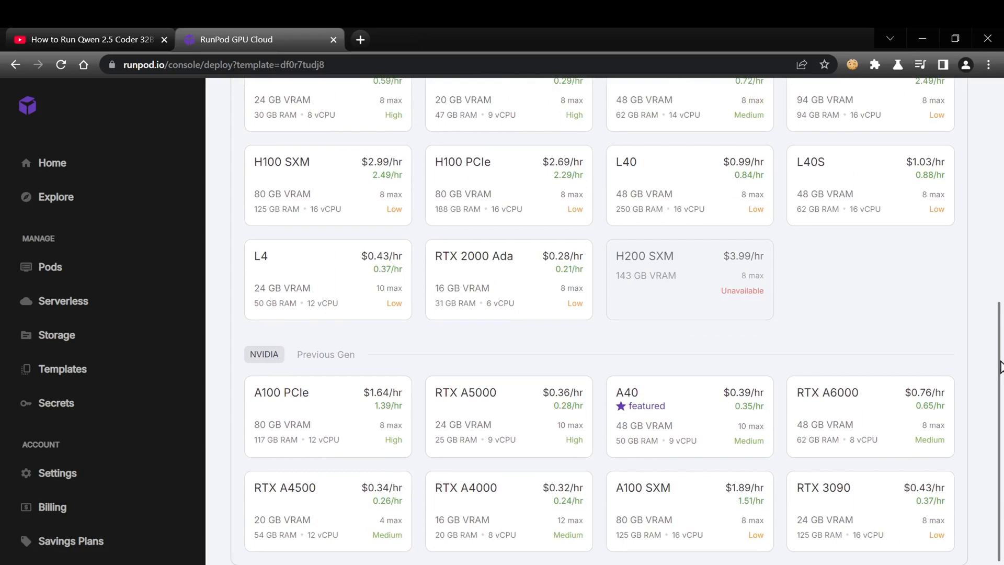
pyautogui.moveTo(688, 417)
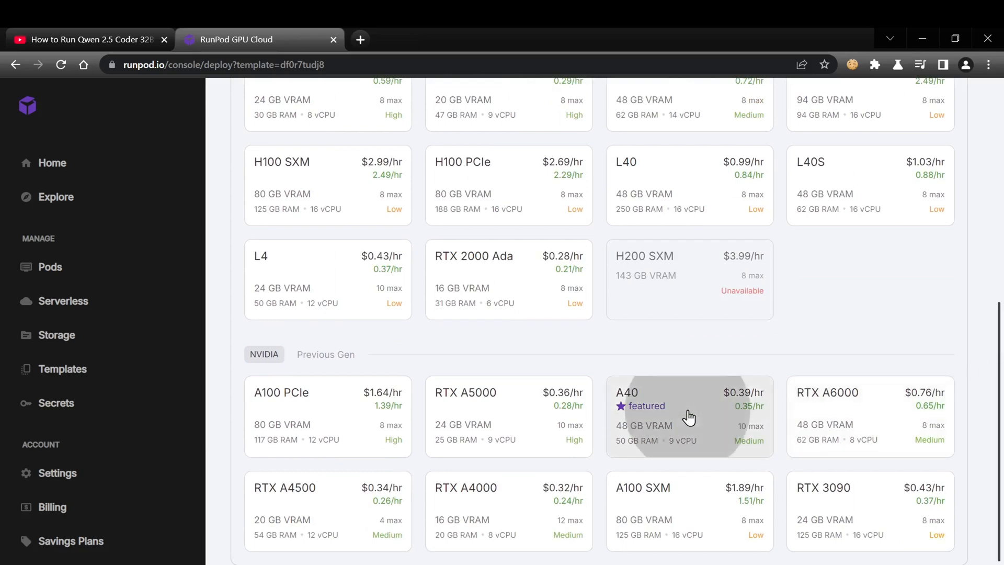
# Choose the A40 GPU, opening Configure Deployment for the HunyuanVideo ComfyUI template at $0.39/hr.
pyautogui.click(689, 416)
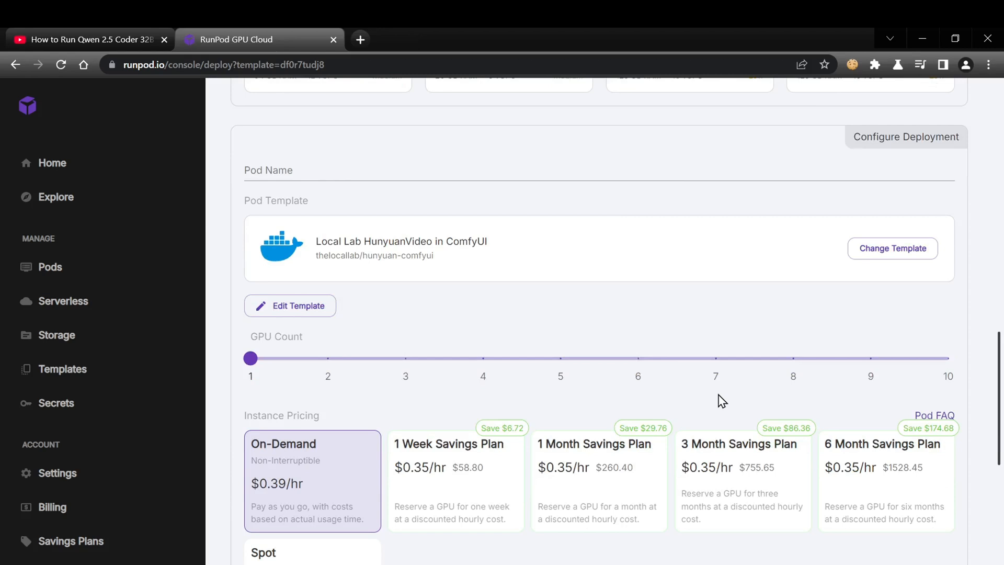
pyautogui.moveTo(829, 315)
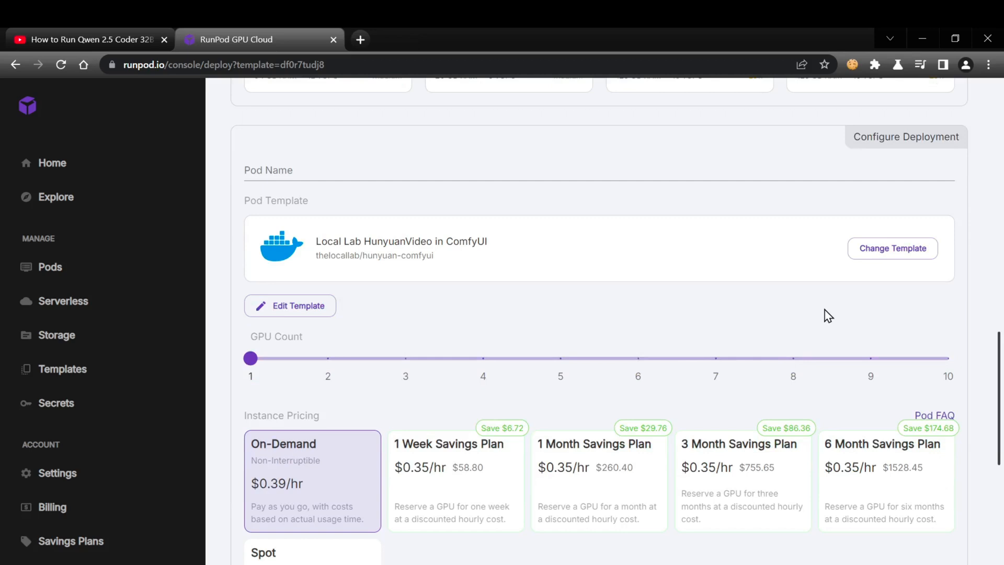
pyautogui.moveTo(577, 318)
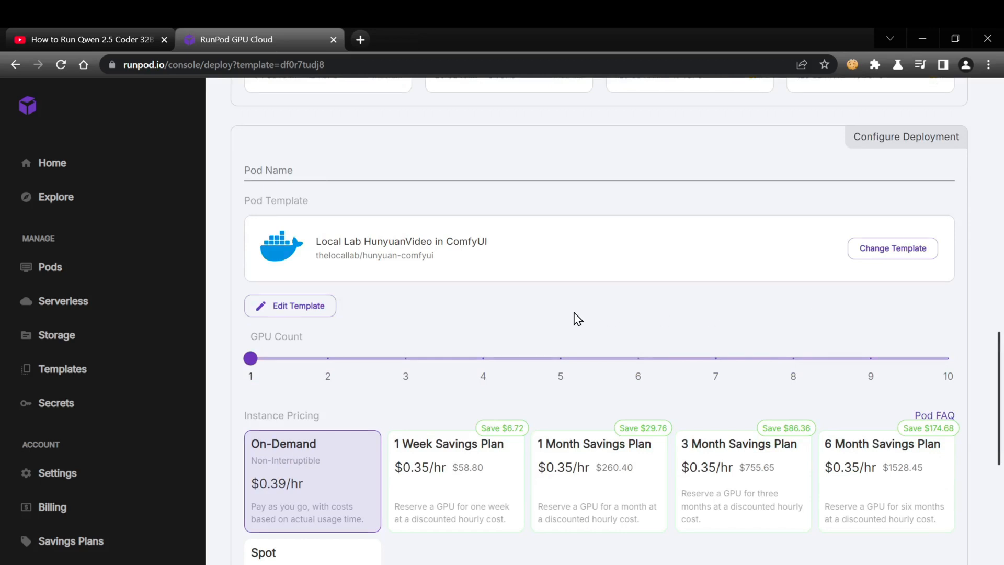
# Bring up Pod Template Overrides showing the hunyuan-comfyui image, 70 GB disk and port 8188.
pyautogui.click(290, 305)
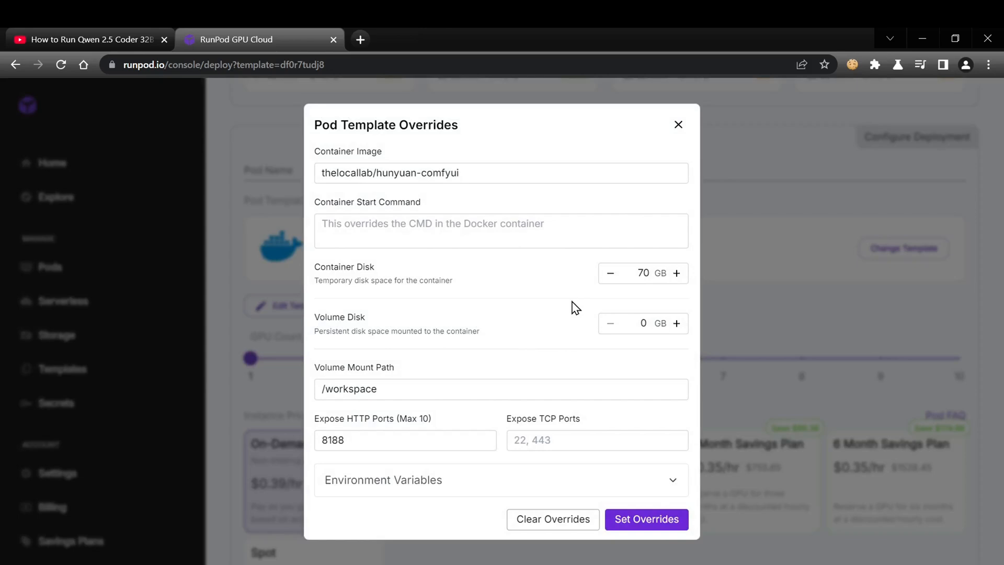
pyautogui.moveTo(380, 327)
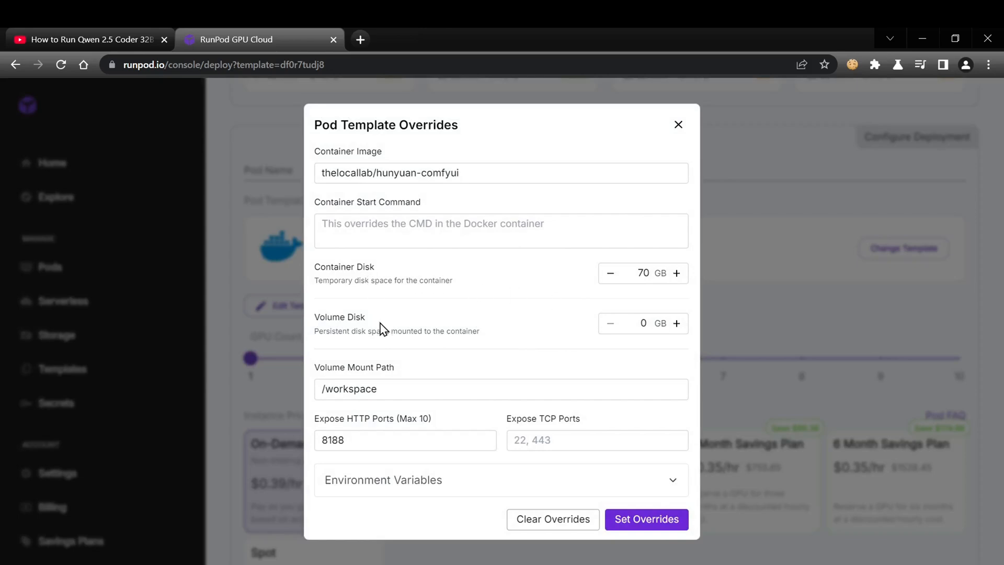
pyautogui.moveTo(528, 382)
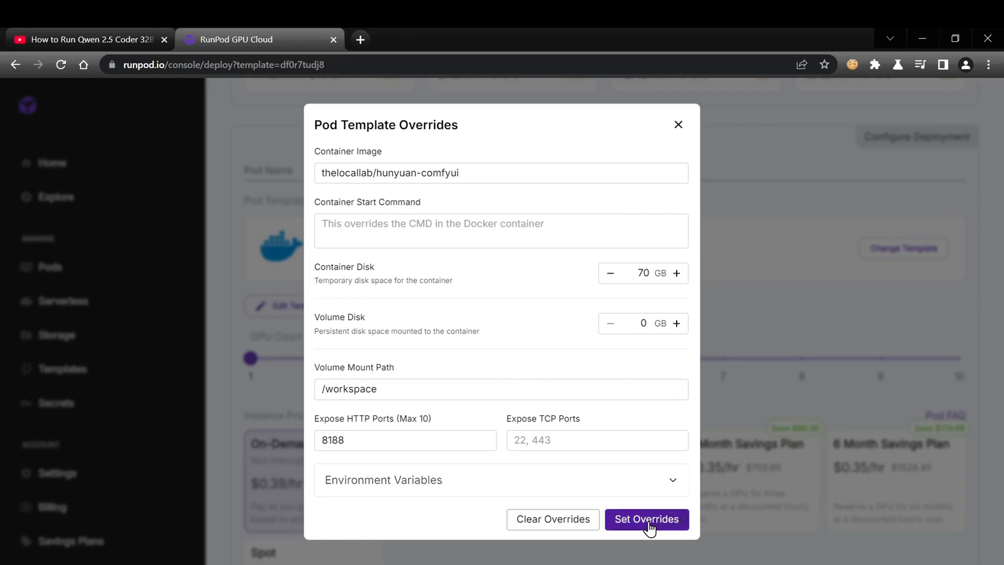
pyautogui.click(647, 519)
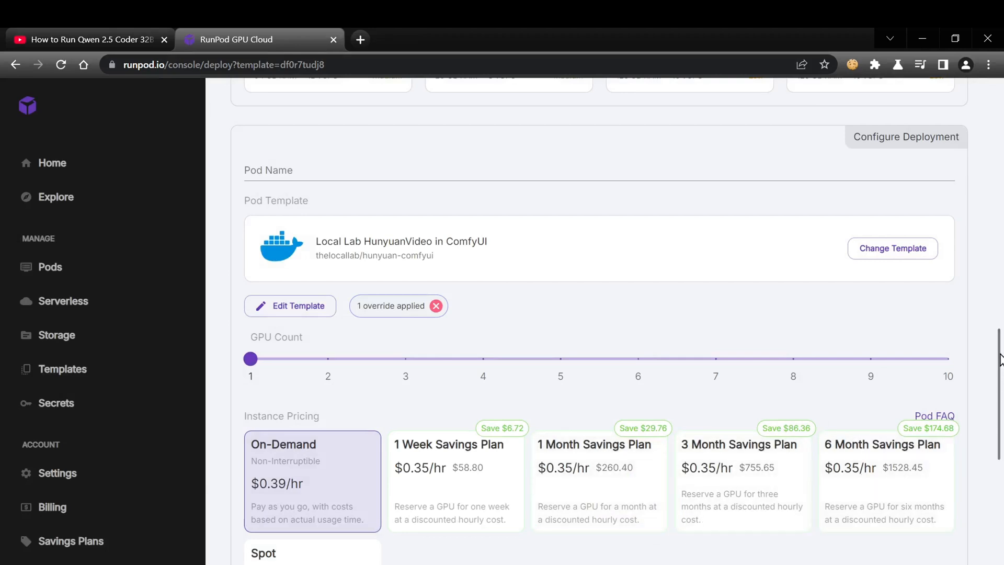
pyautogui.moveTo(250, 359); pyautogui.dragTo(328, 358)
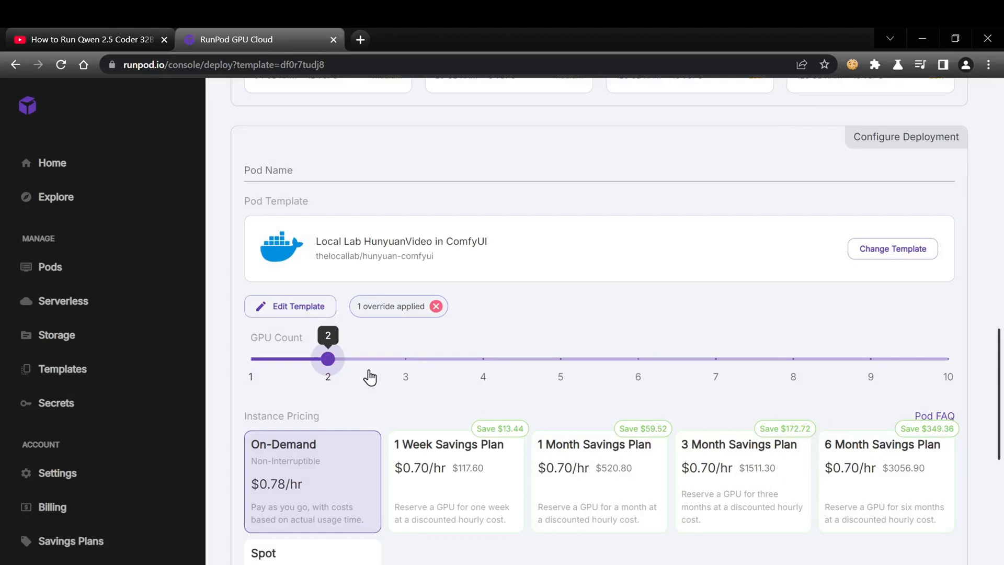
pyautogui.moveTo(328, 359); pyautogui.dragTo(250, 452)
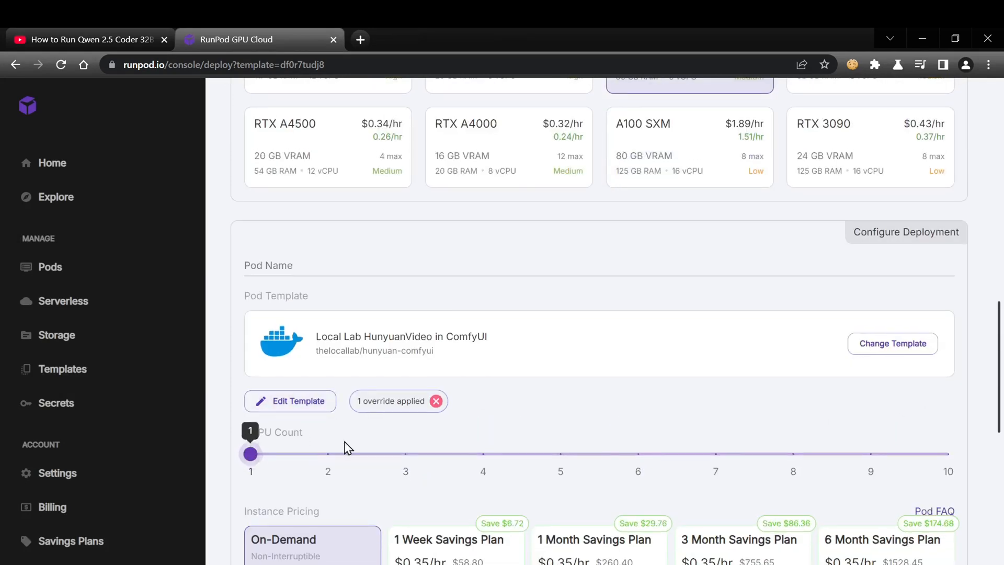
pyautogui.scroll(-3)
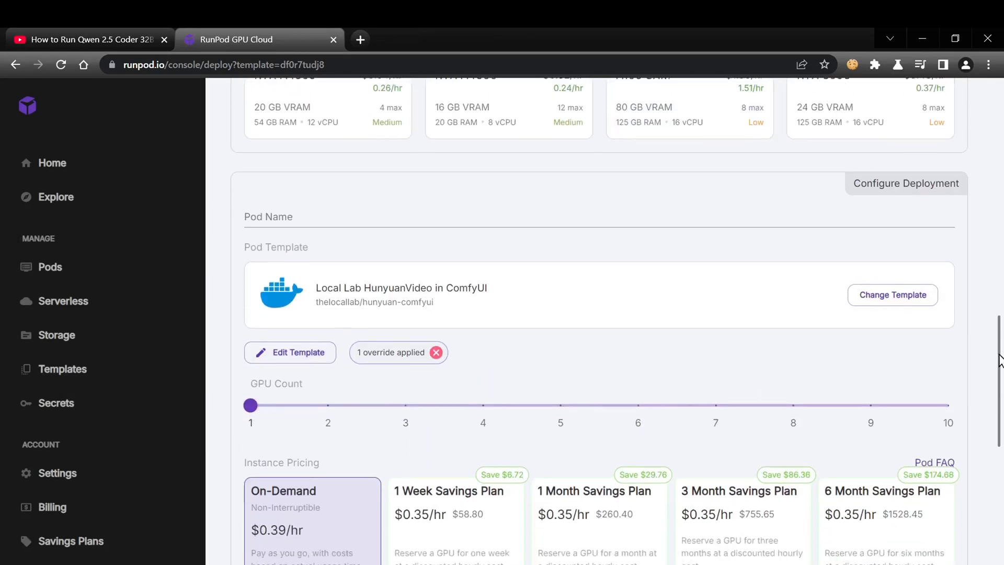
pyautogui.scroll(-3)
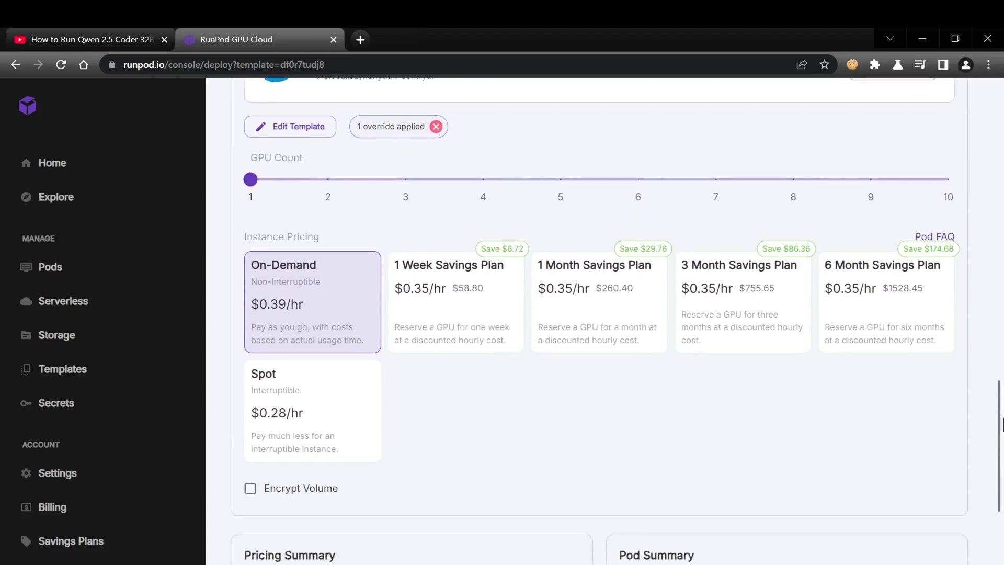
pyautogui.scroll(-3)
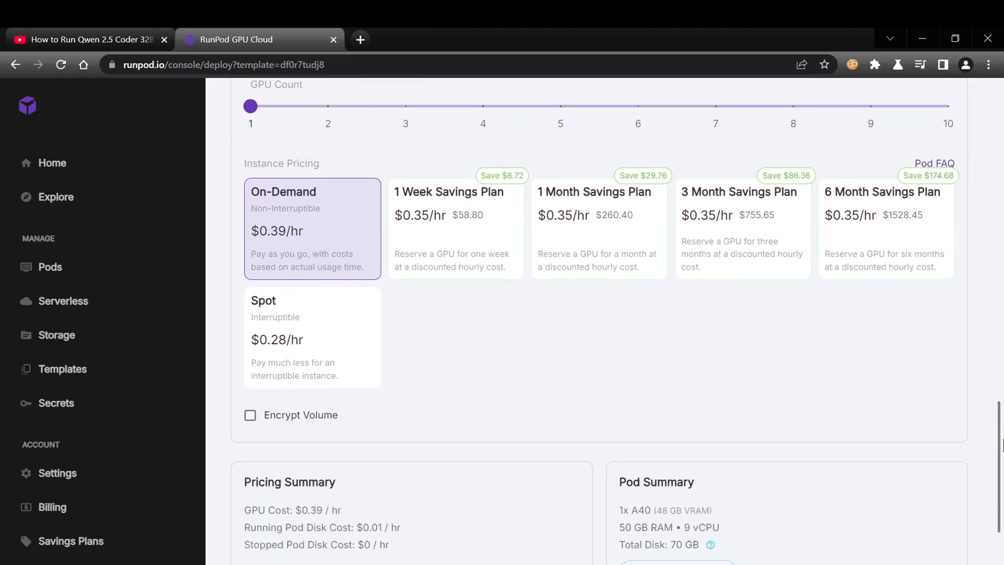
pyautogui.moveTo(458, 363)
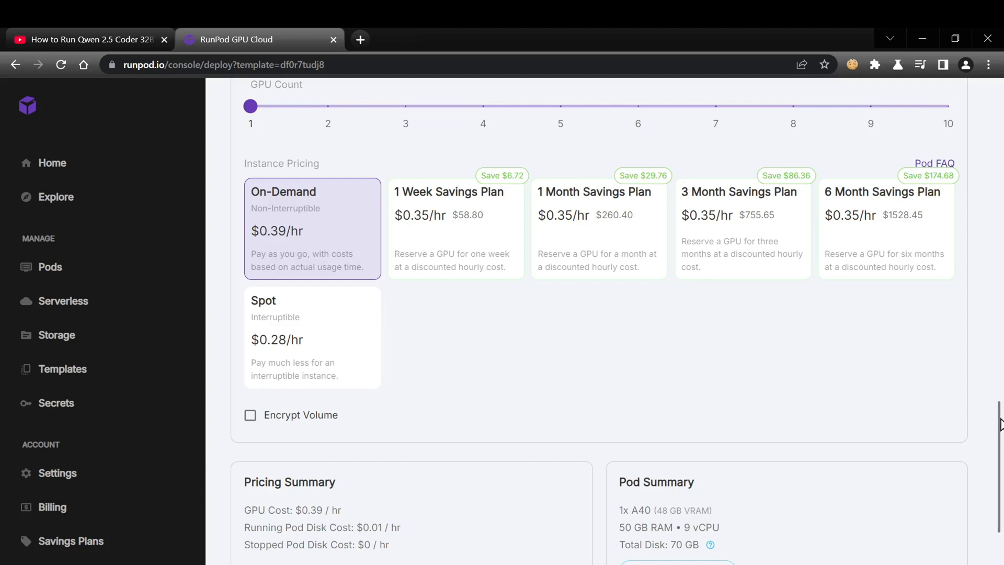
pyautogui.scroll(-3)
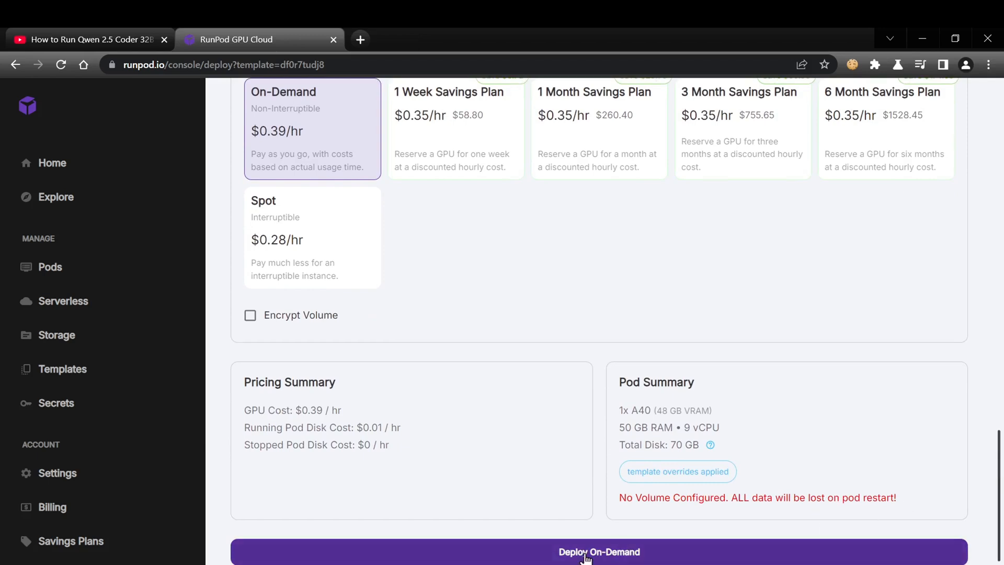
# Deploy the A40 pod on demand and check its container logs until the ComfyUI server starts on 8188.
pyautogui.click(598, 551)
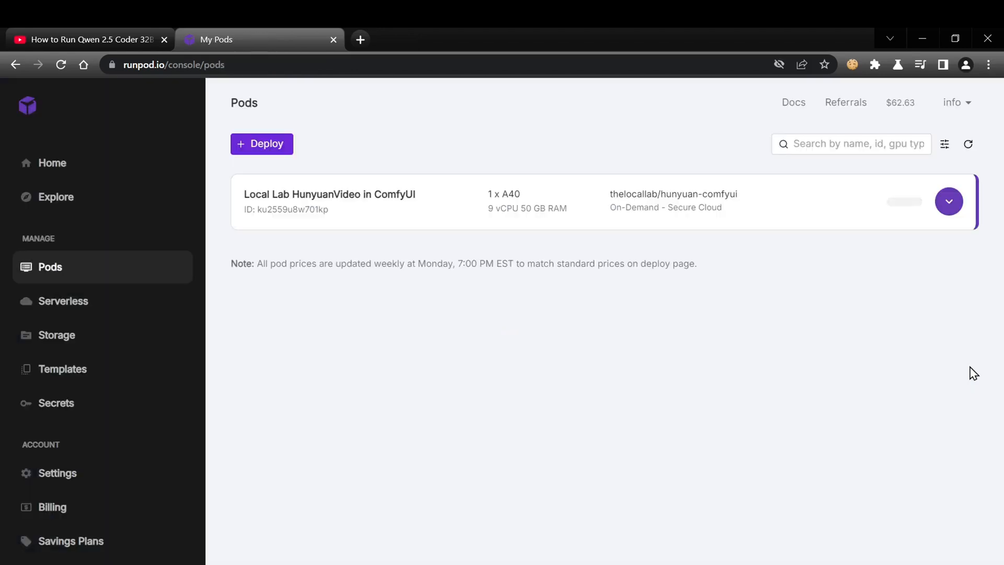
pyautogui.click(948, 201)
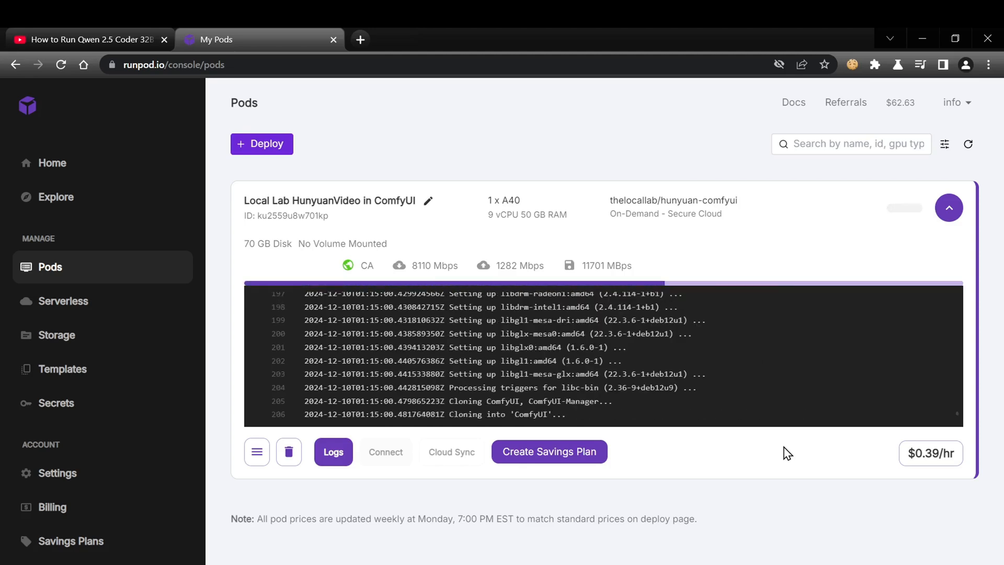
pyautogui.click(332, 451)
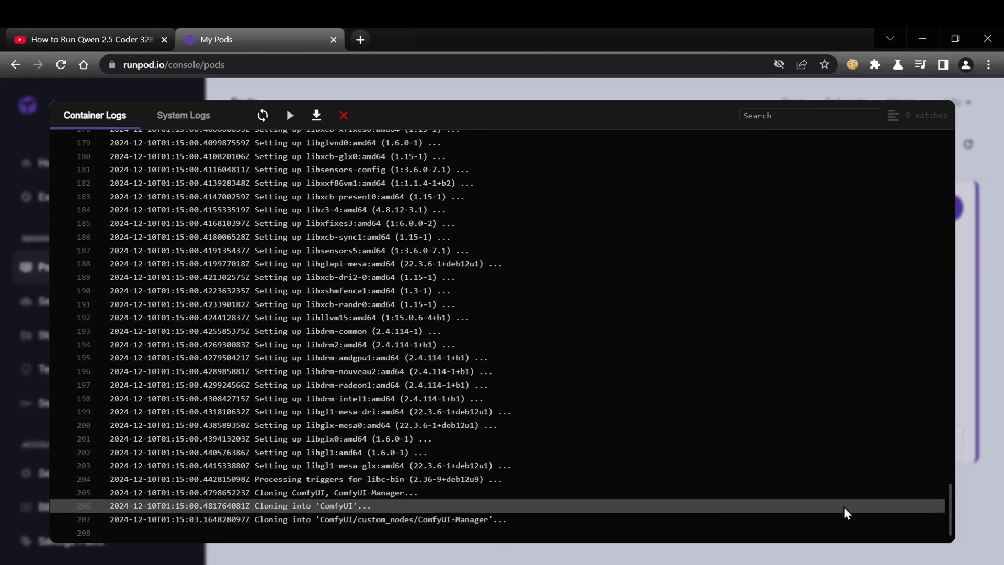
pyautogui.click(263, 115)
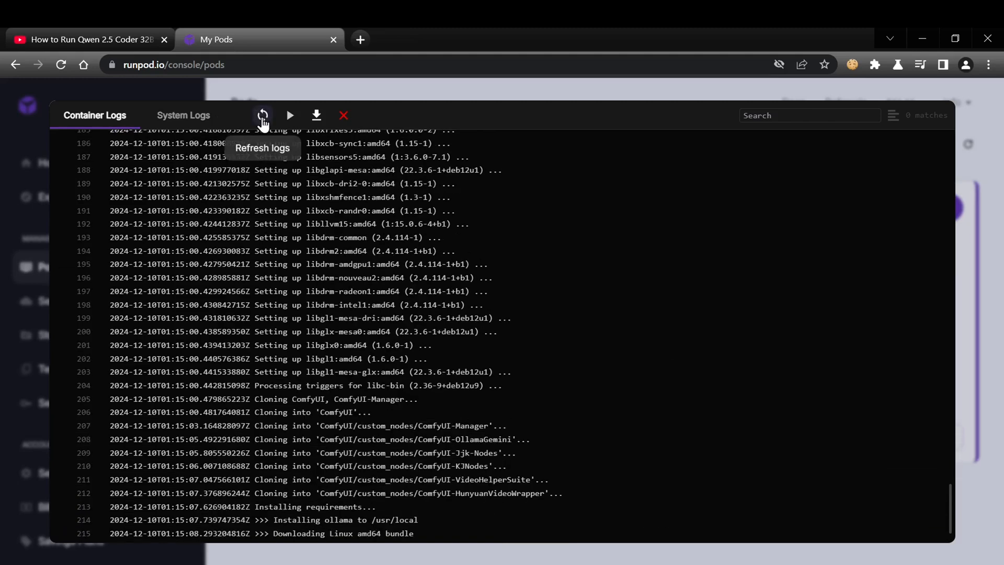
pyautogui.click(344, 115)
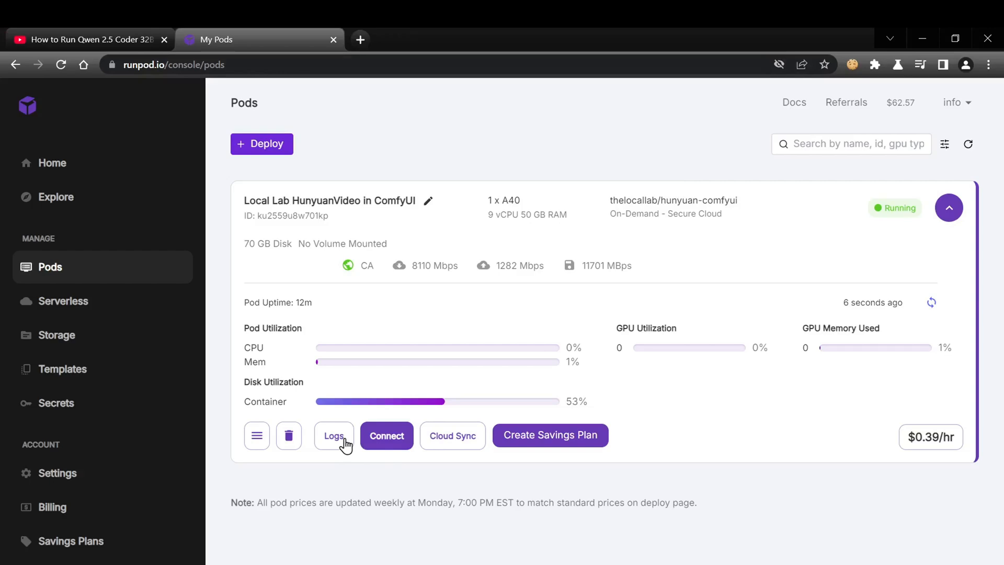
pyautogui.click(332, 435)
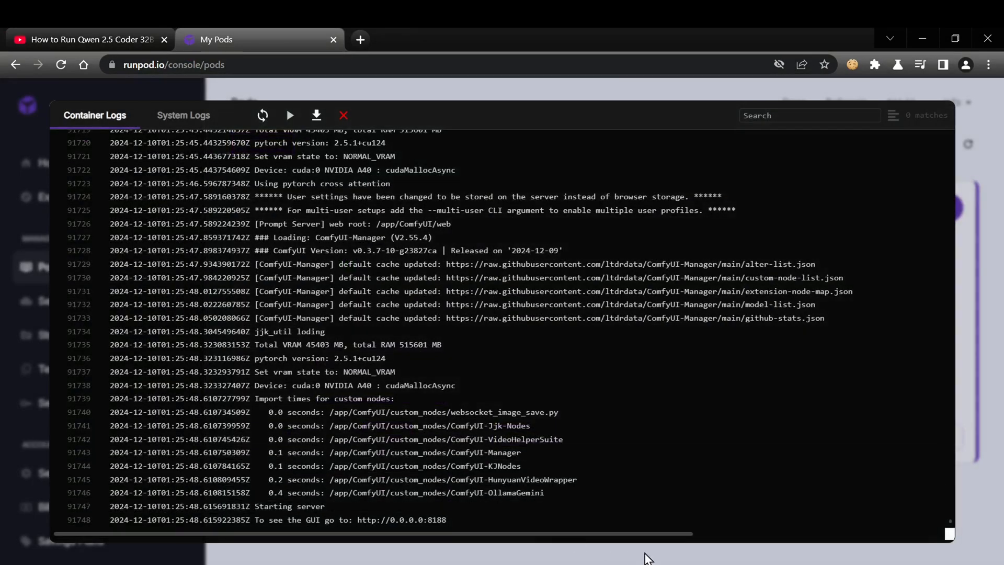
pyautogui.moveTo(989, 495)
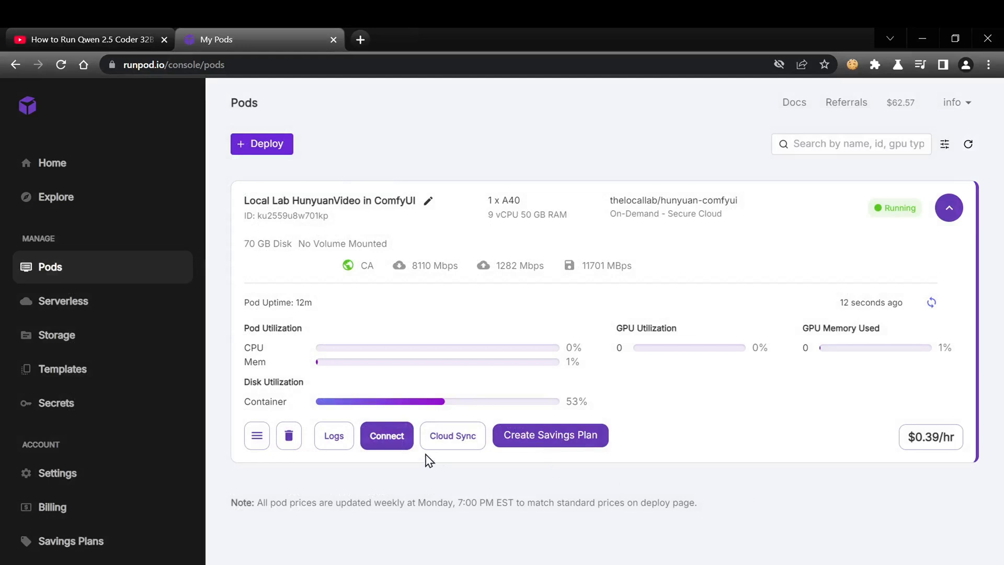
# Connect to the pod's HTTP service on port 8188 to reach the ComfyUI interface.
pyautogui.click(386, 435)
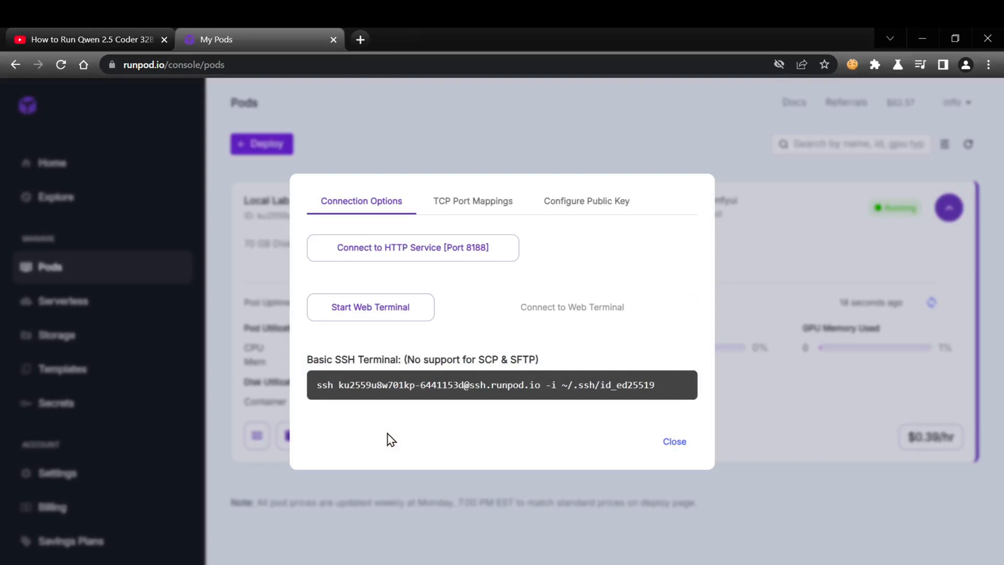
pyautogui.moveTo(466, 253)
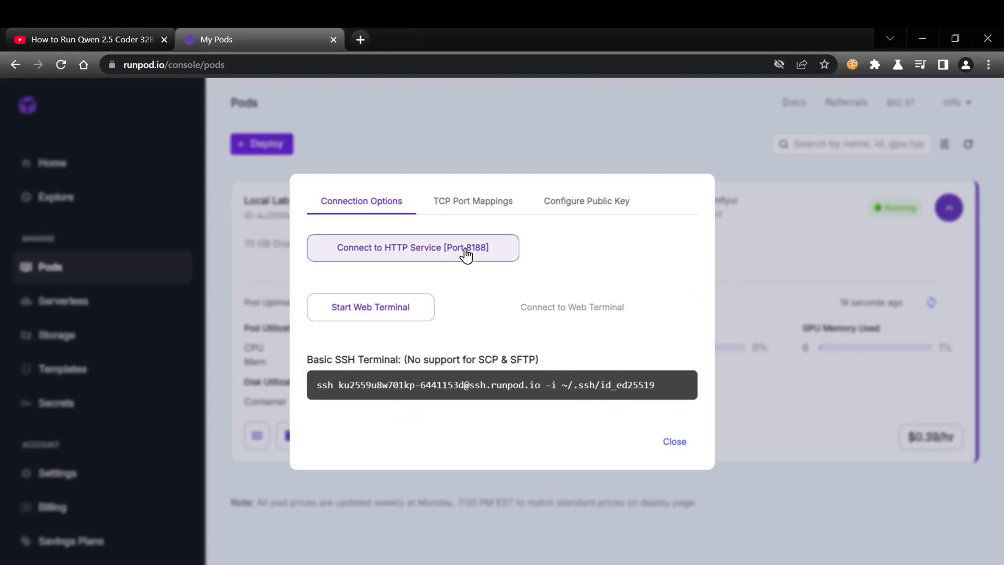
pyautogui.click(412, 248)
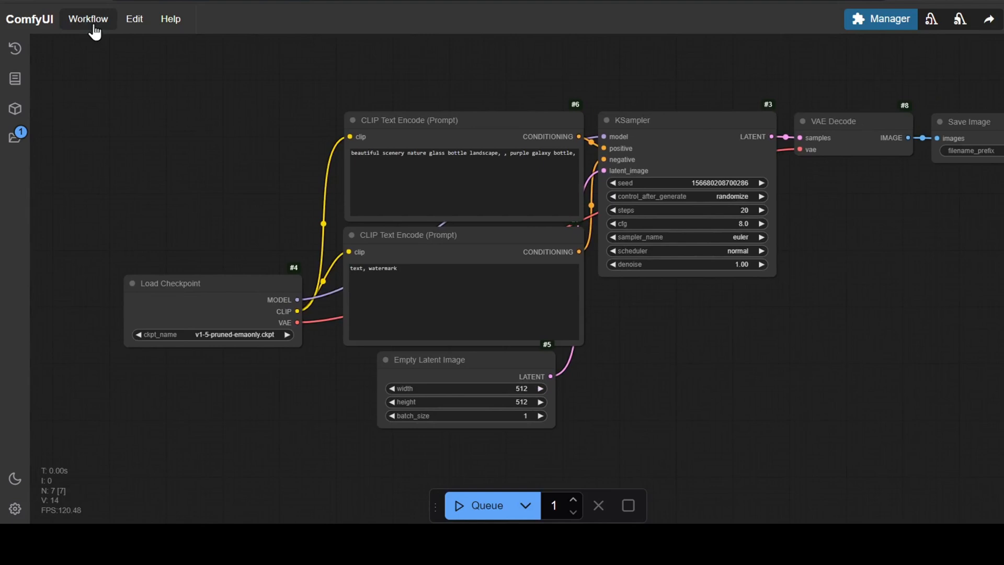
# Load the HunyuanVideo text-to-video workflow JSON with the Ollama API prompt node via the Workflow menu.
pyautogui.click(87, 19)
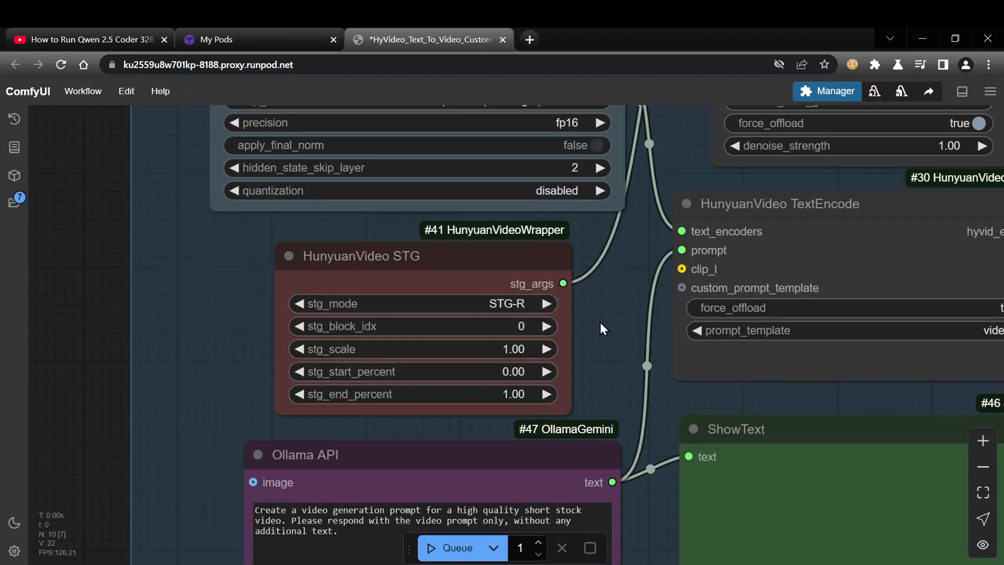
pyautogui.moveTo(609, 340)
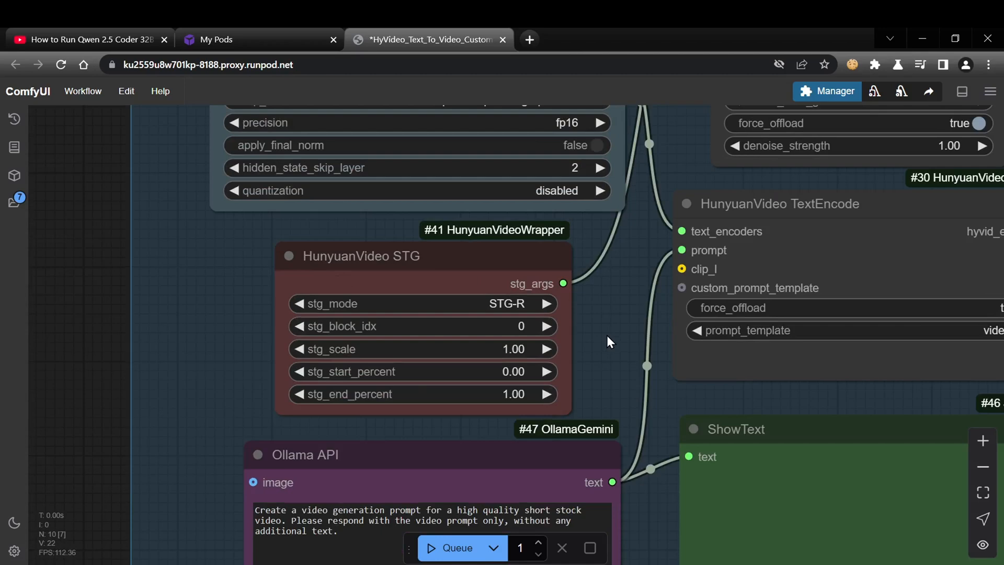
pyautogui.scroll(-3)
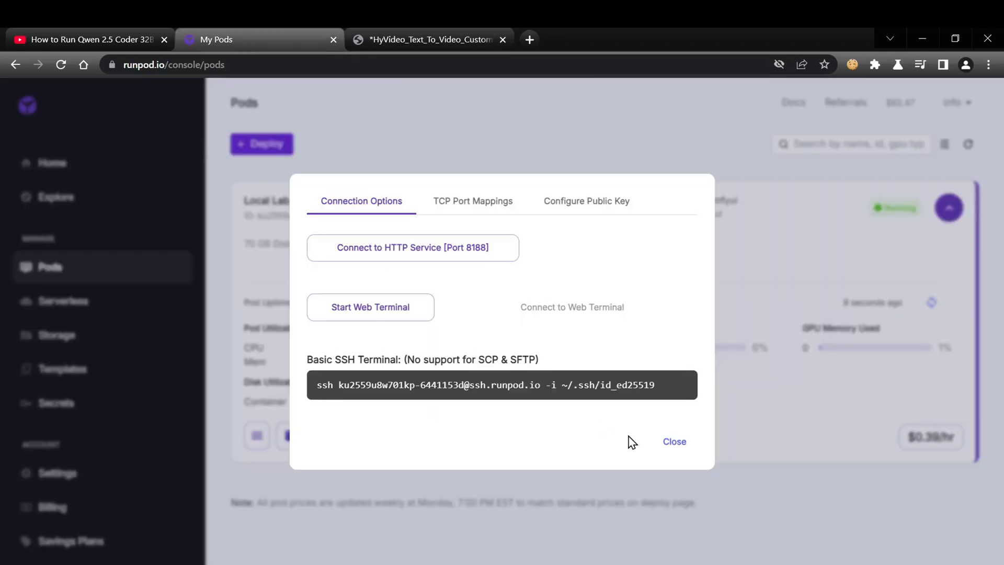
# Start the pod's web terminal from the Connect options and open it in a new tab.
pyautogui.click(673, 441)
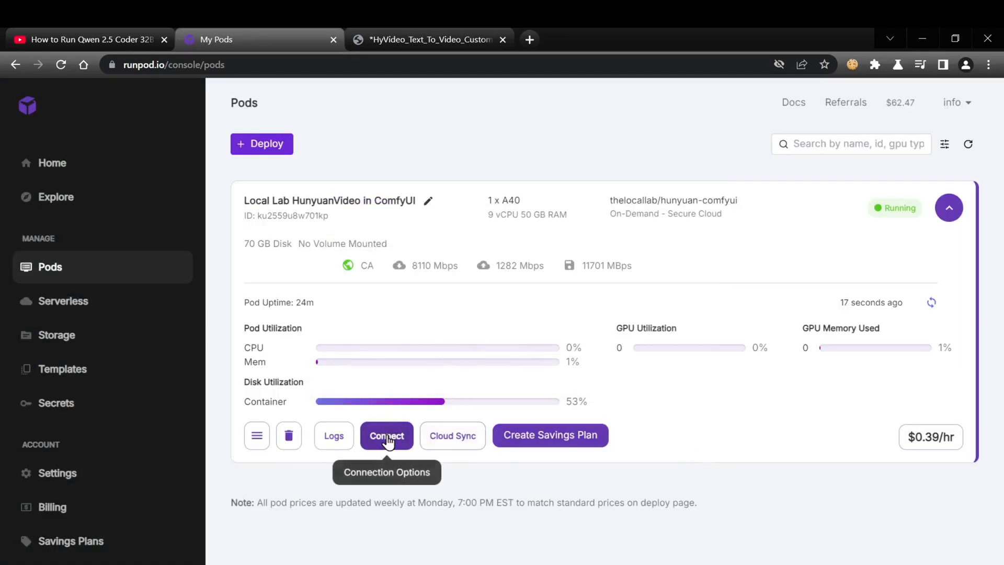
pyautogui.click(387, 435)
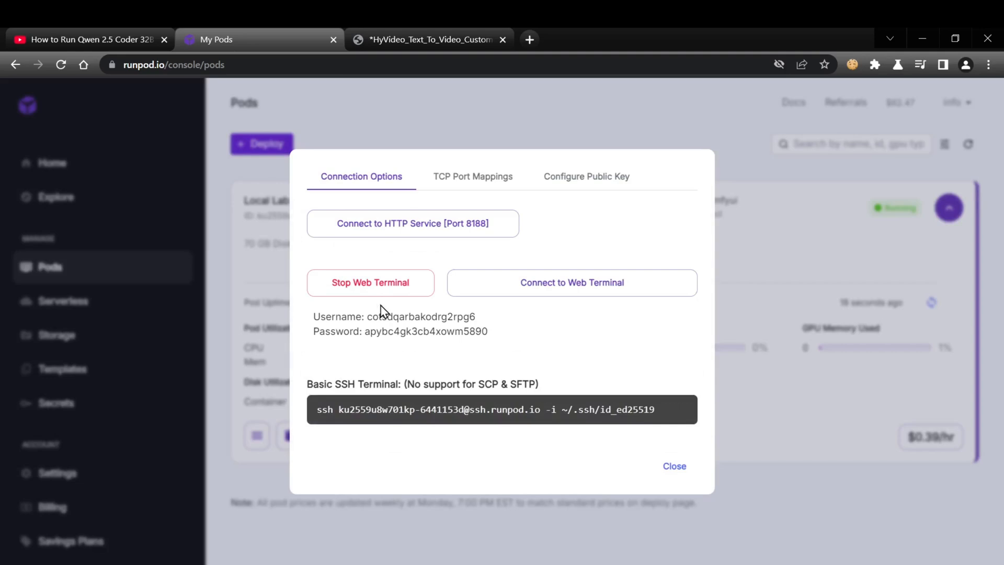
pyautogui.moveTo(571, 282)
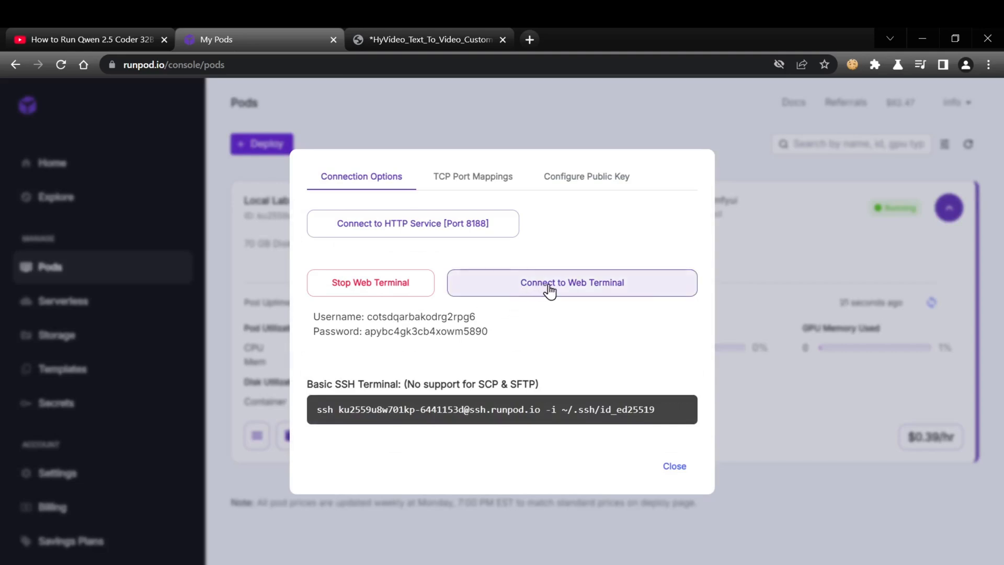
pyautogui.click(571, 282)
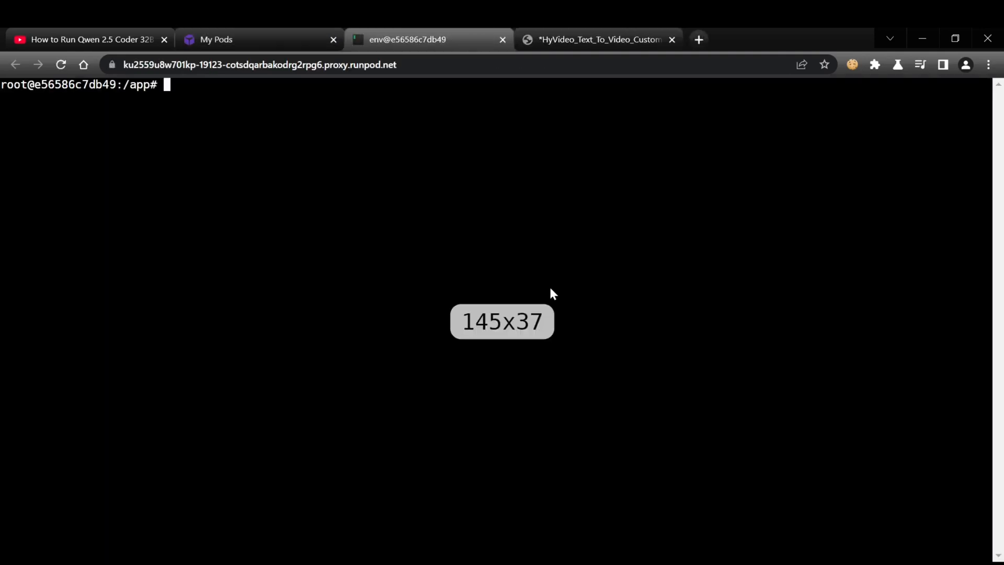
# Run 'ollama pull llama3.2' in the pod's web terminal and wait for success.
pyautogui.write('ollama pull llaa')
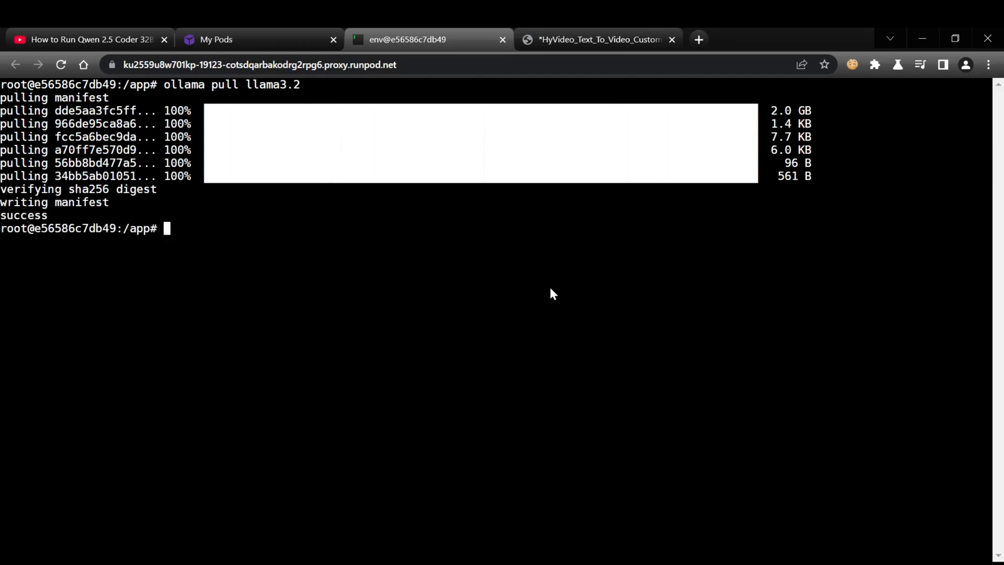
pyautogui.click(595, 39)
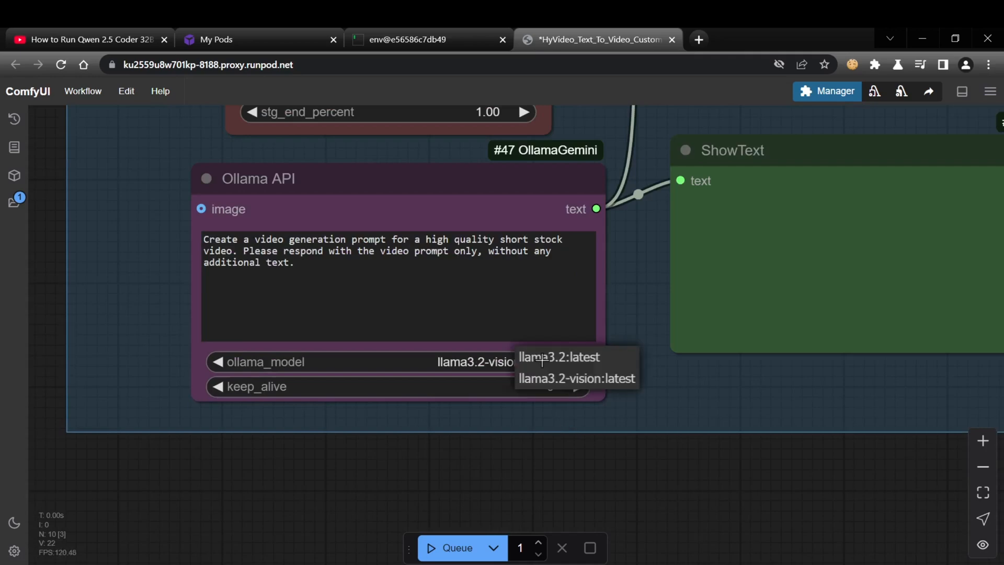
# Choose llama3.2:latest as the ollama_model for the Ollama API node.
pyautogui.click(559, 357)
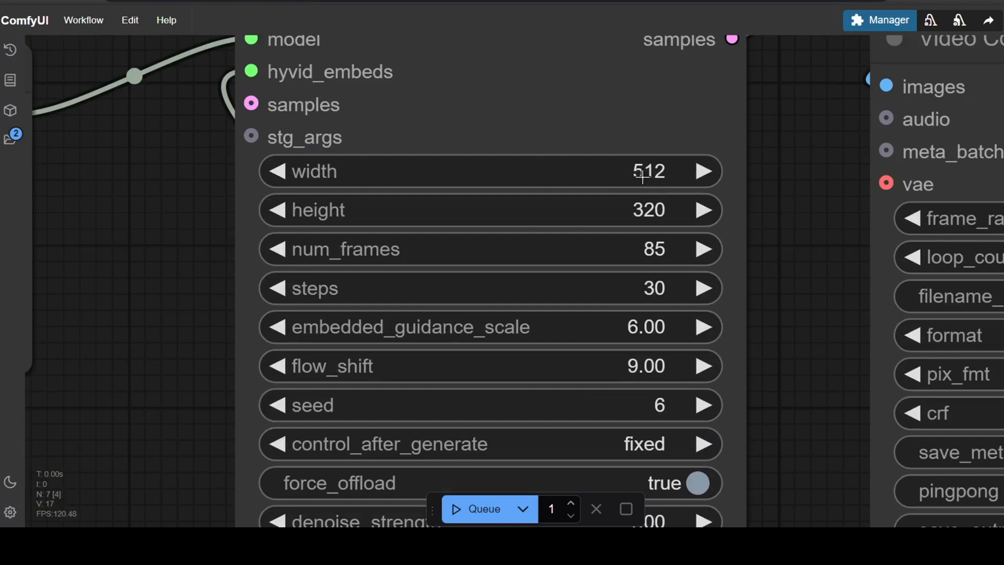
# Set the HunyuanVideo sampler width to 768 and height to 512, keeping 85 frames and 30 steps.
pyautogui.doubleClick(649, 171)
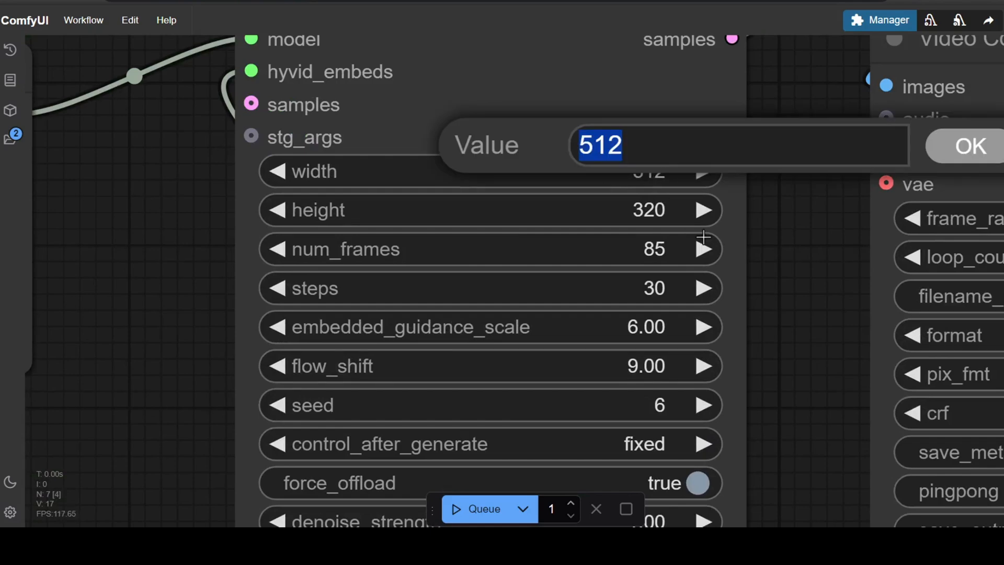
pyautogui.write('768')
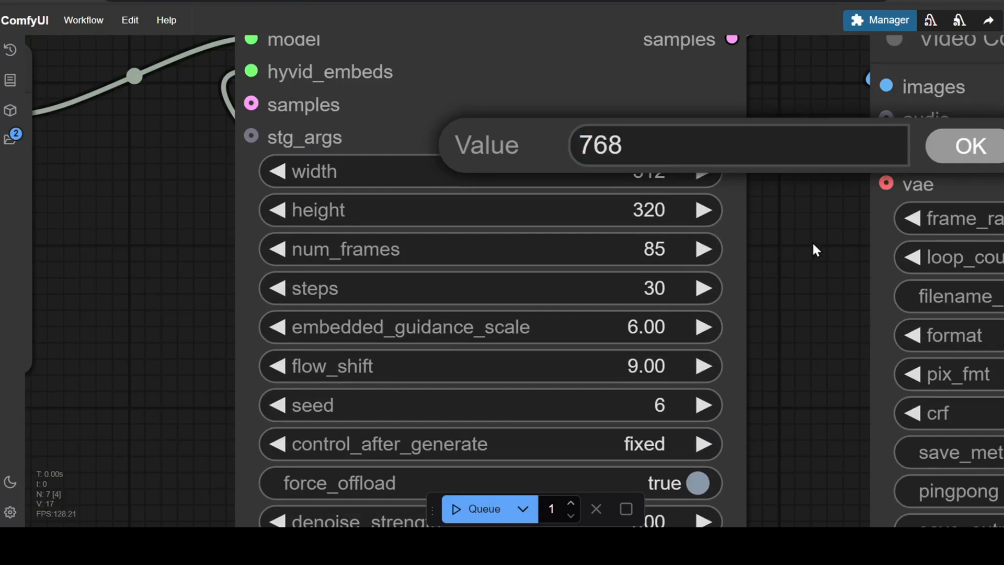
pyautogui.click(970, 146)
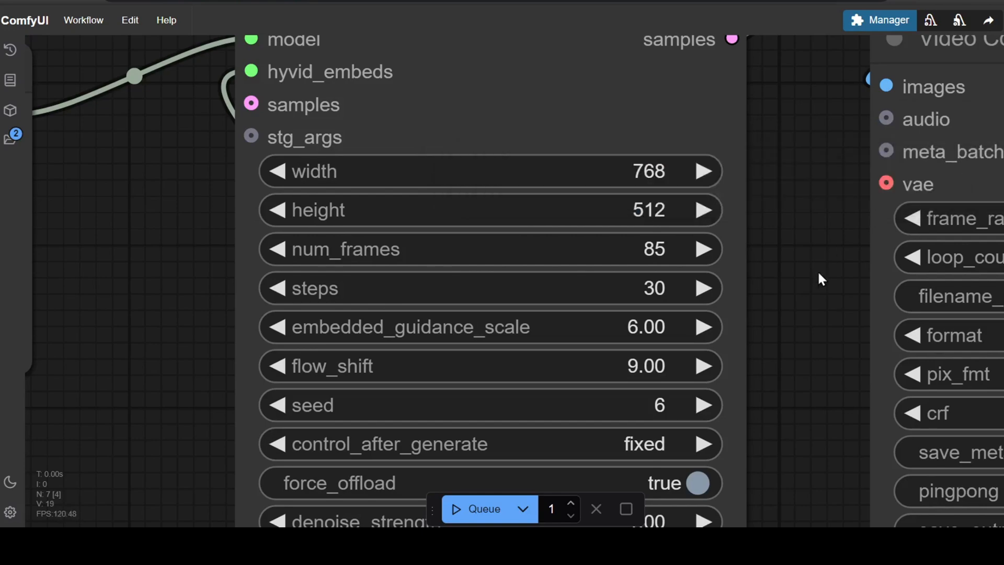
pyautogui.scroll(-3)
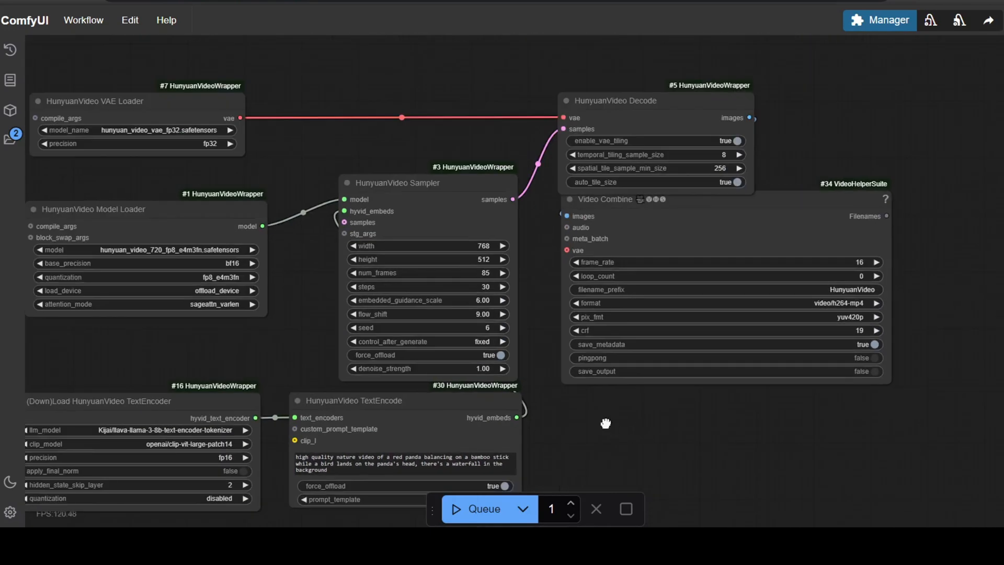
pyautogui.click(474, 509)
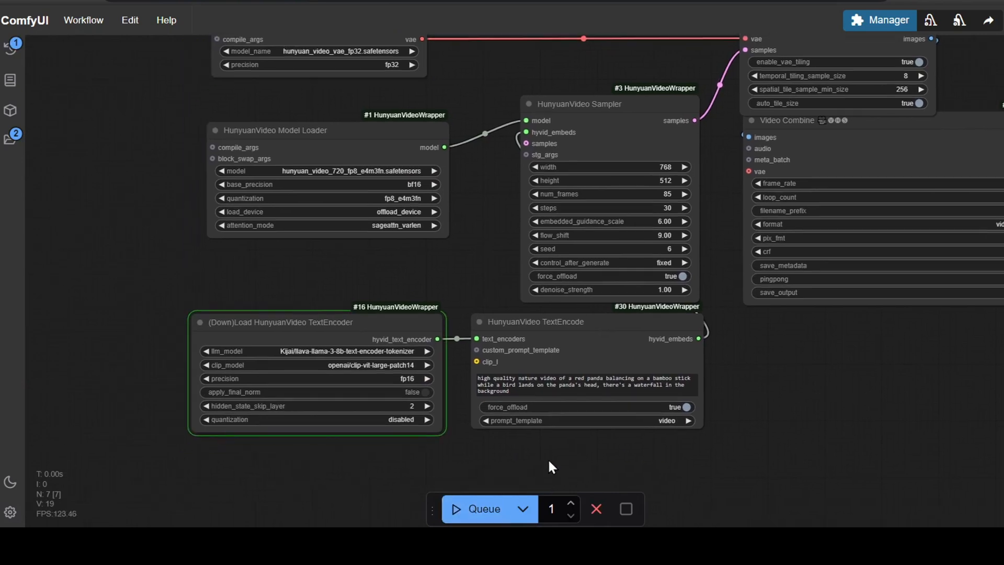
pyautogui.moveTo(794, 477)
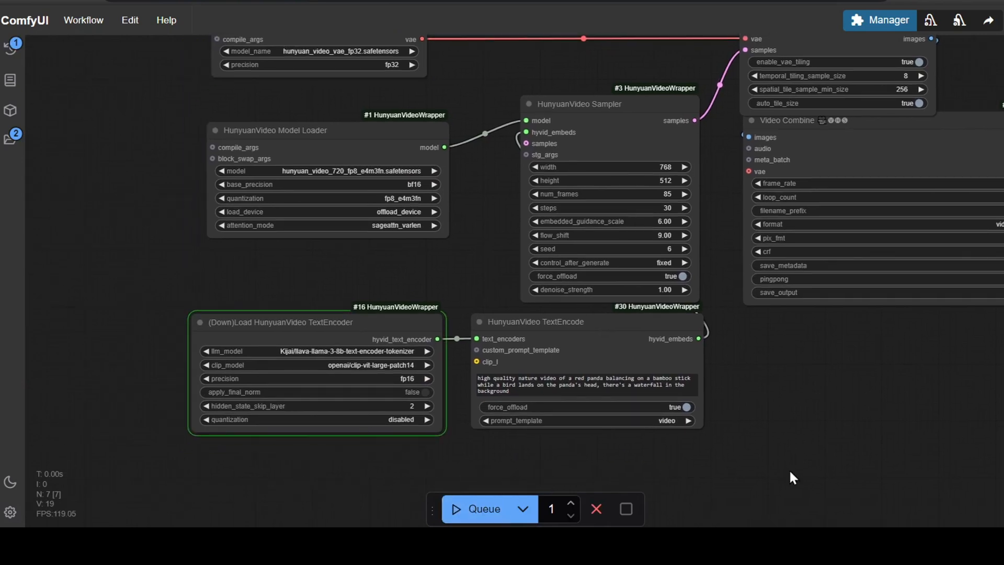